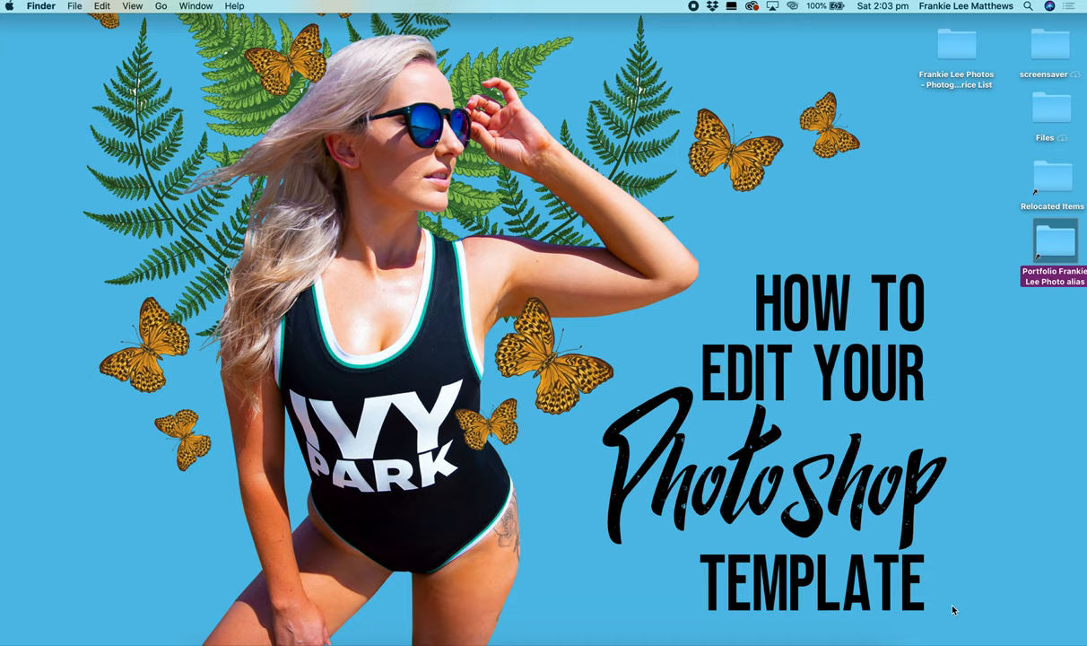
pyautogui.moveTo(899, 356)
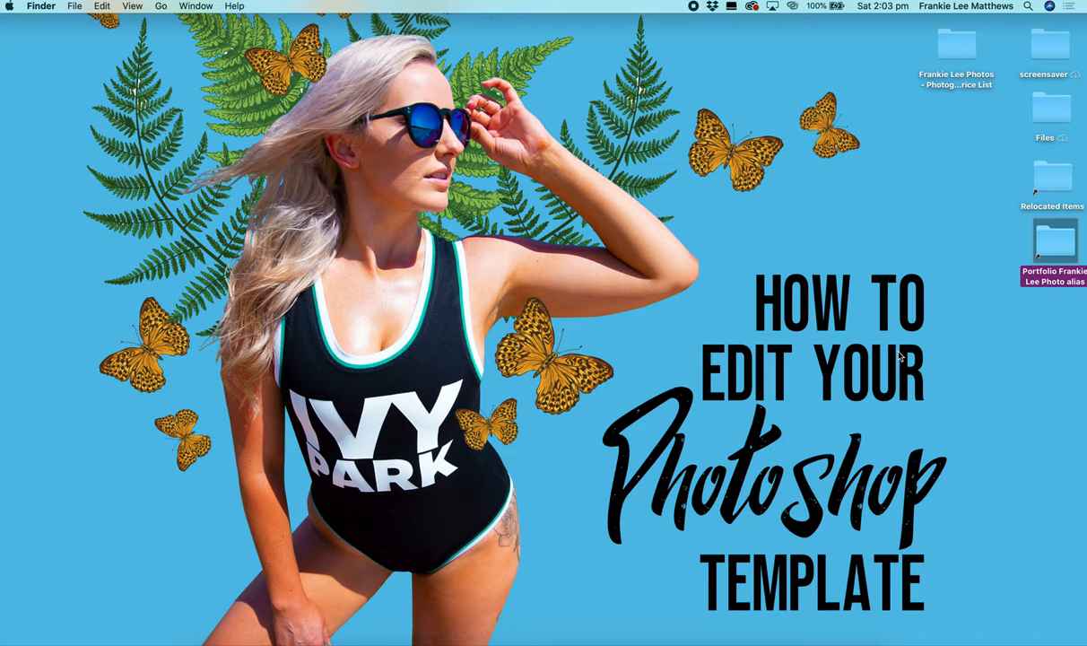
pyautogui.moveTo(964, 337)
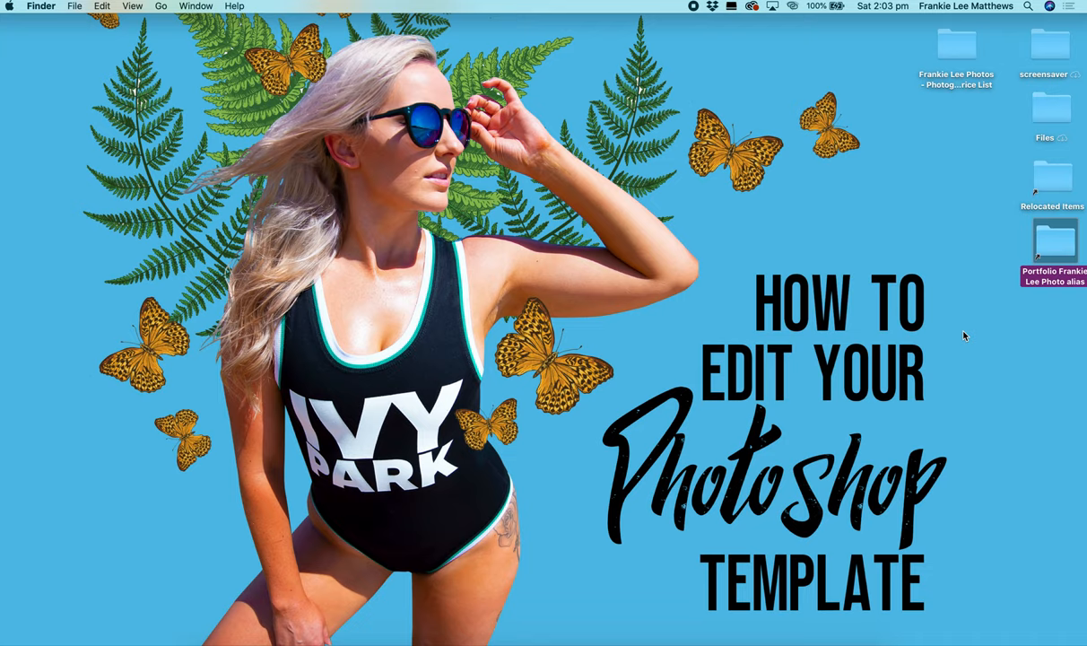
pyautogui.moveTo(955, 285)
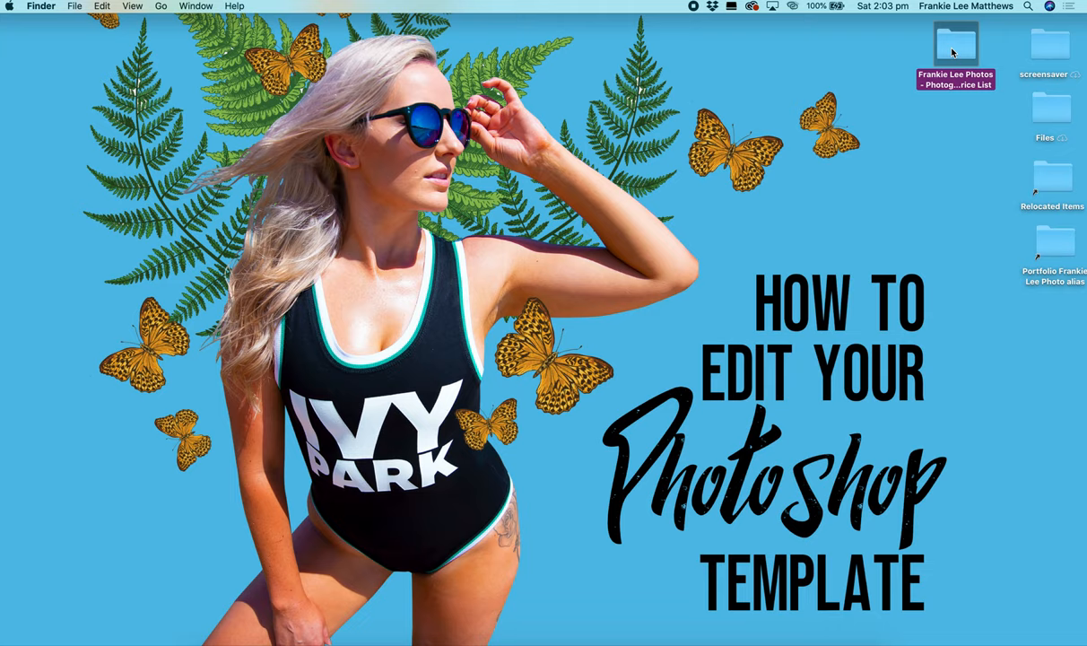
# - Open the photography branding price list PSD from its Finder folder in Photoshop
pyautogui.doubleClick(955, 45)
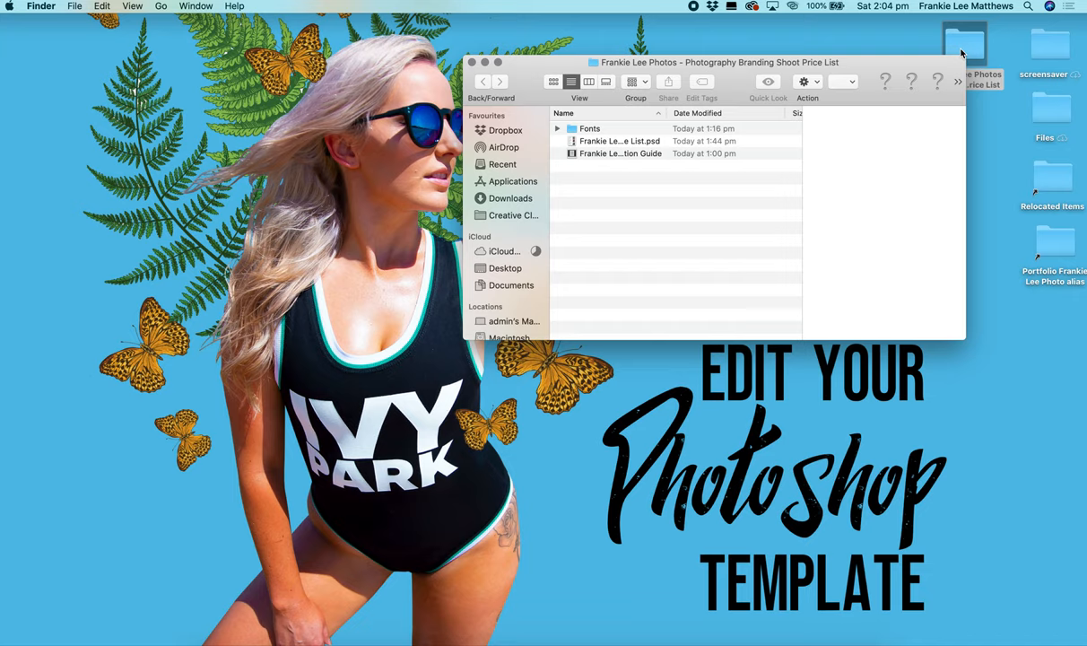
pyautogui.click(619, 141)
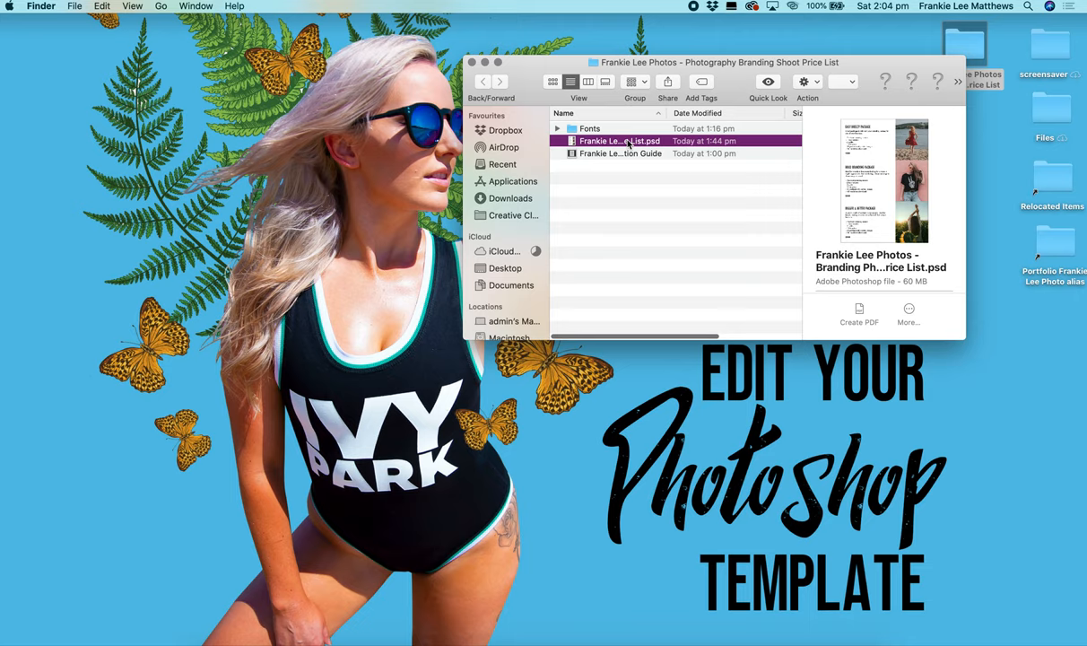
pyautogui.doubleClick(619, 141)
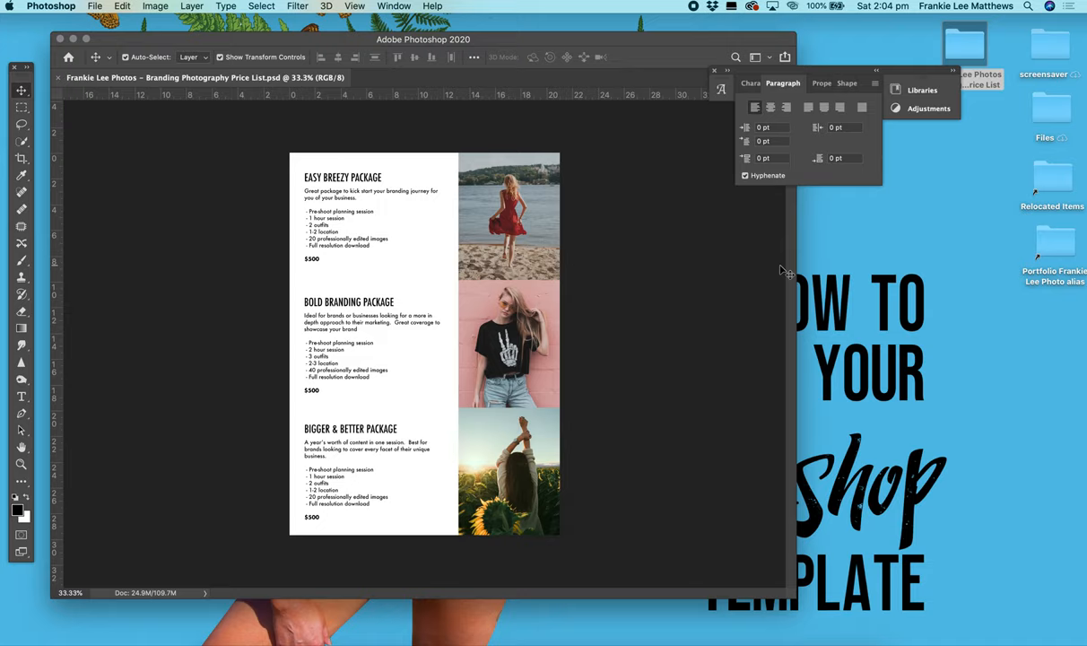
pyautogui.moveTo(627, 141)
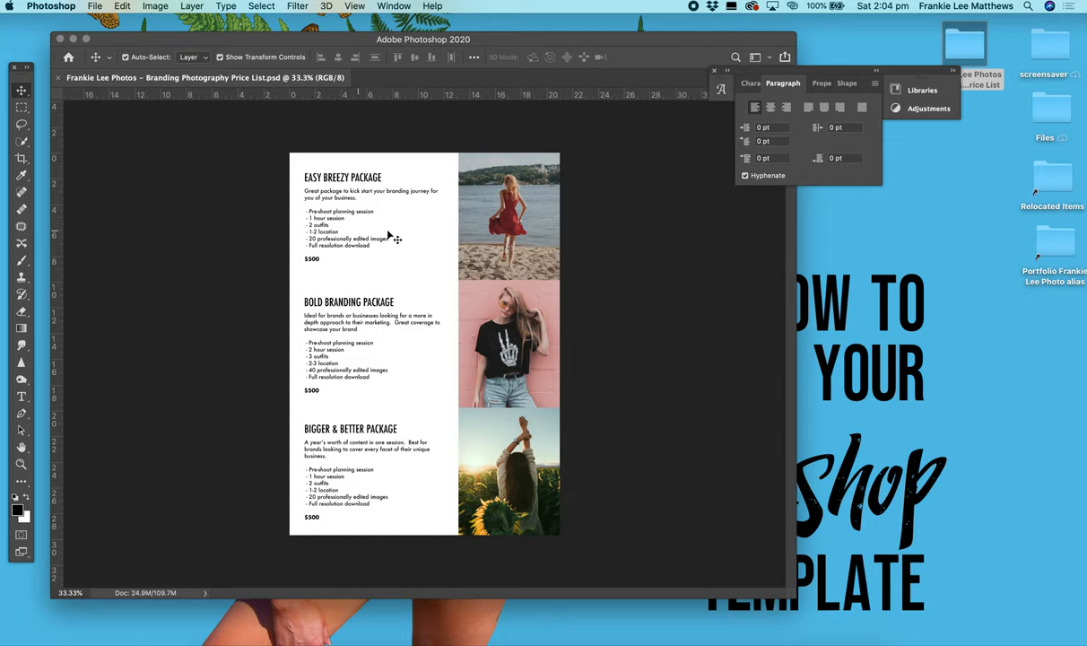
# - Open the Window menu over the price list document
pyautogui.click(394, 6)
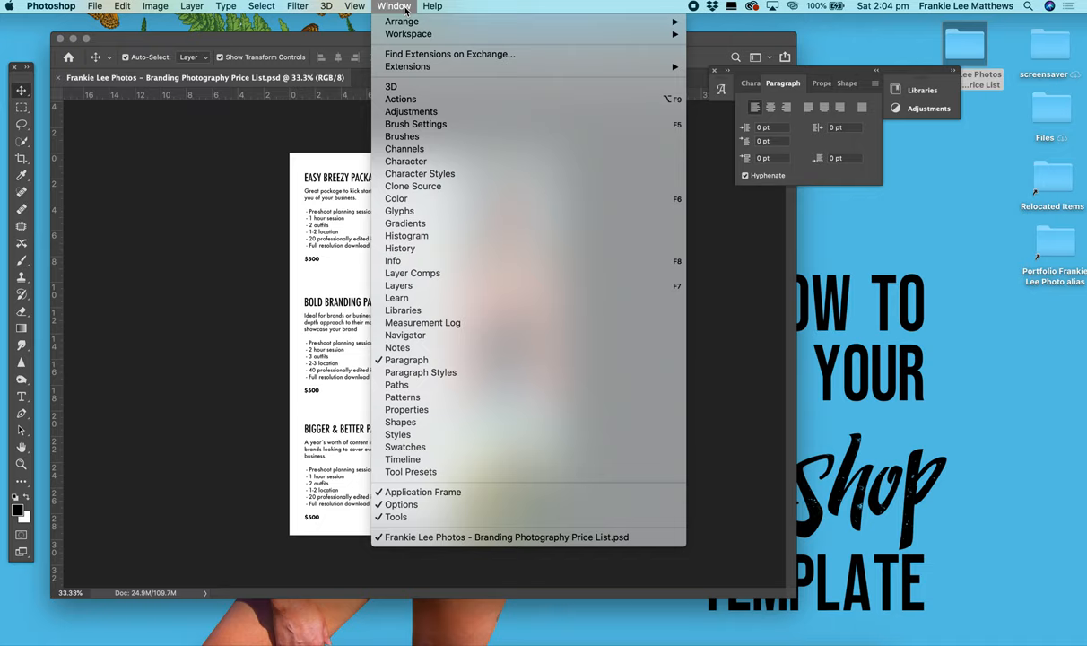
# - Show the Layers panel, collapse the TOP IMAGE and Package 2 groups, and select TOP IMAGE
pyautogui.click(398, 285)
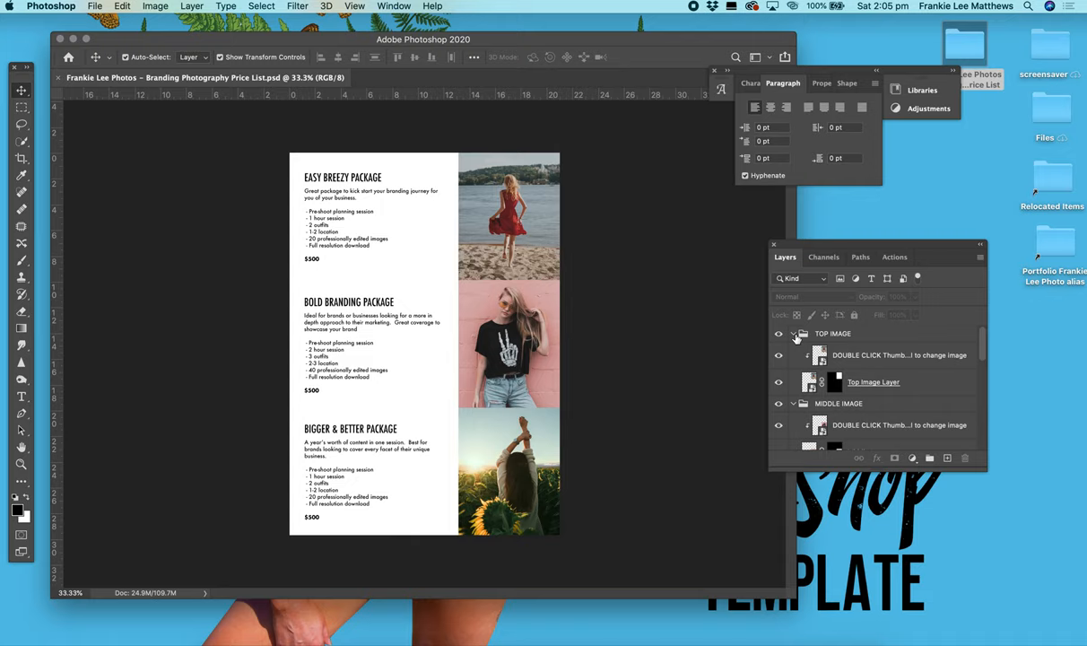
pyautogui.click(792, 333)
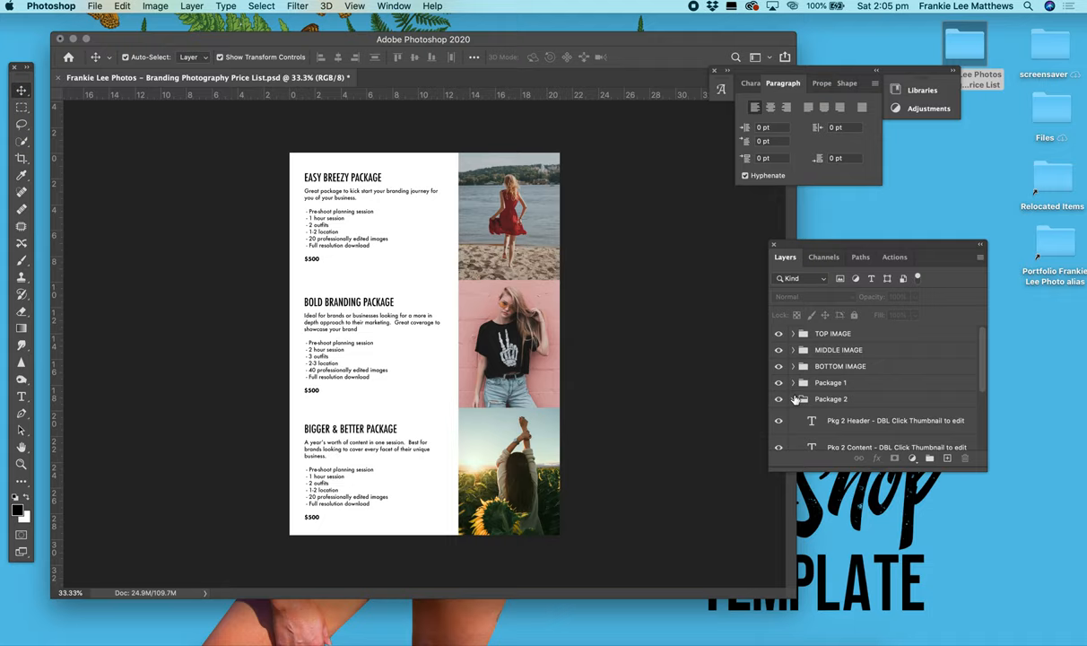
pyautogui.click(832, 333)
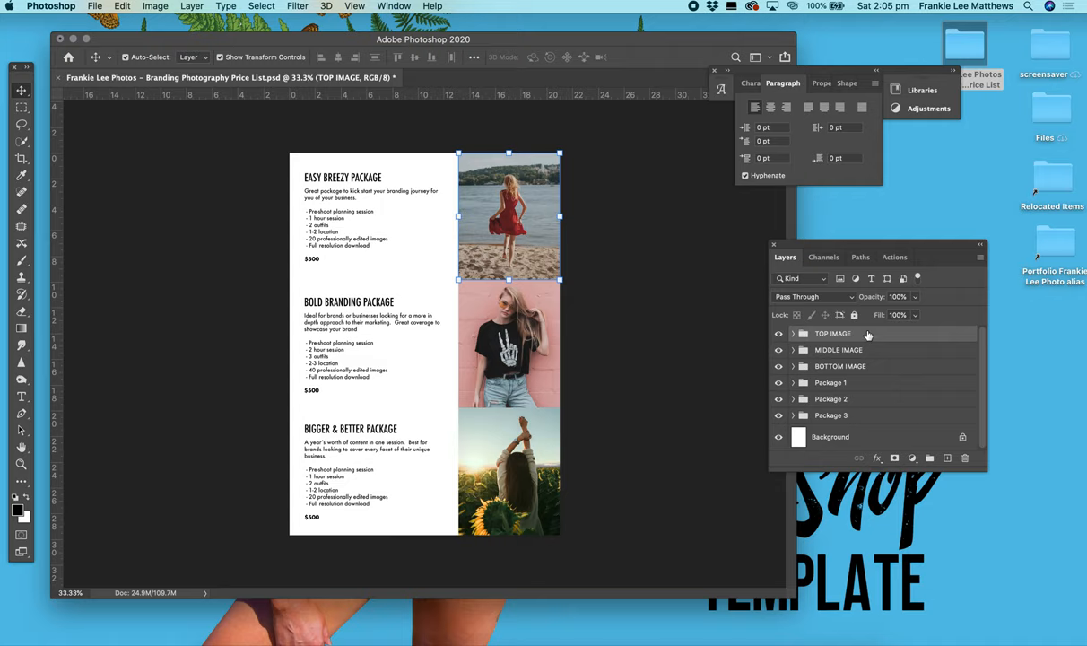
pyautogui.click(829, 399)
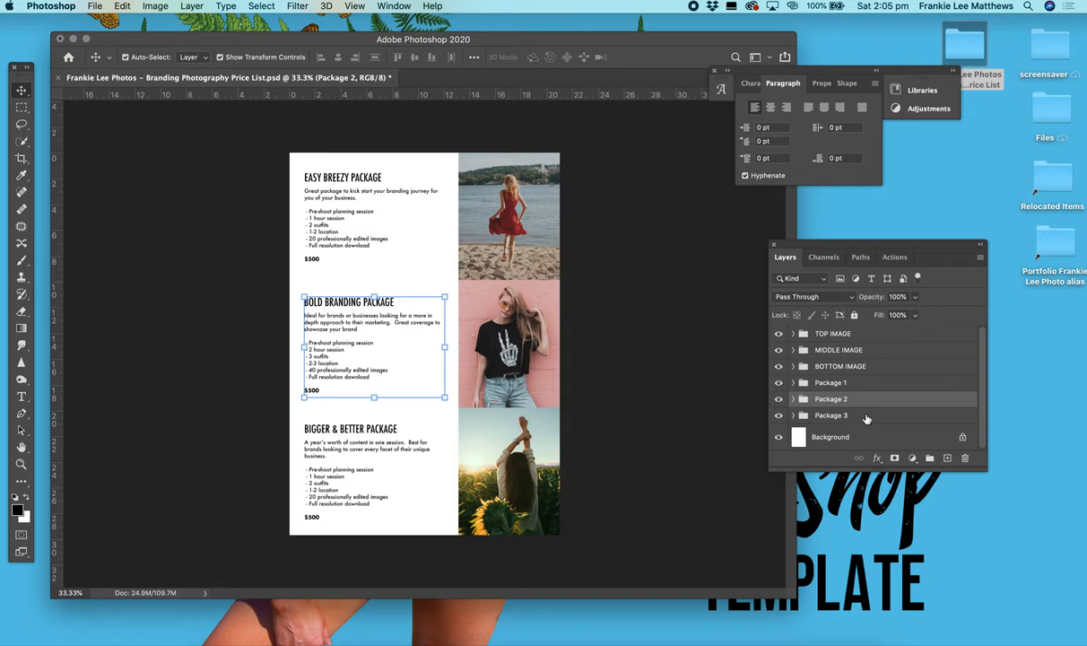
pyautogui.click(833, 333)
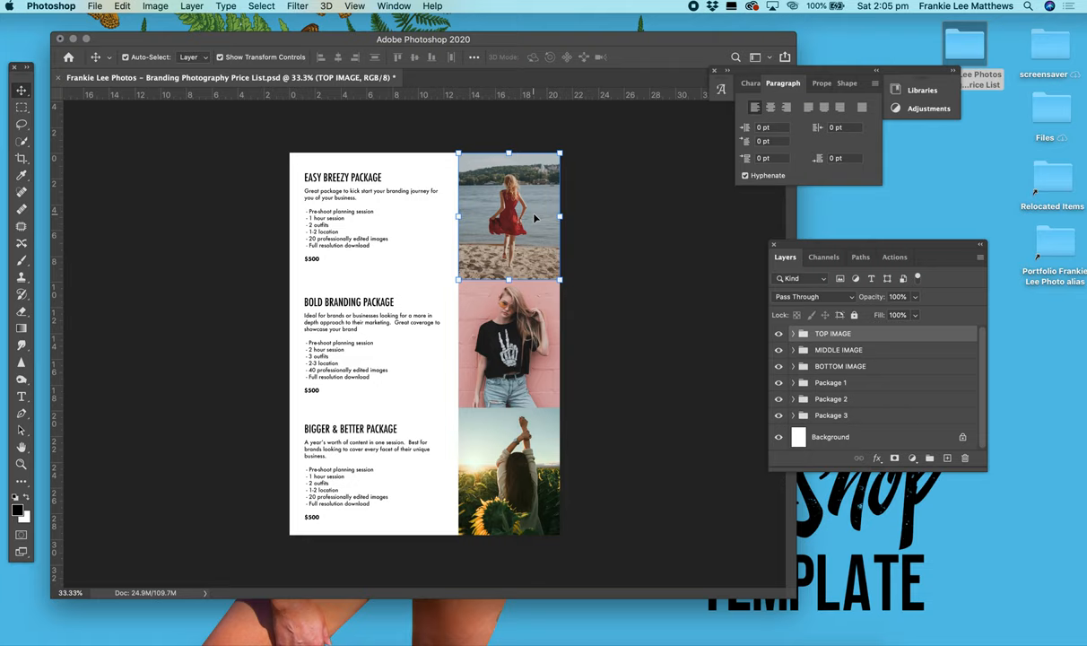
pyautogui.moveTo(343, 509)
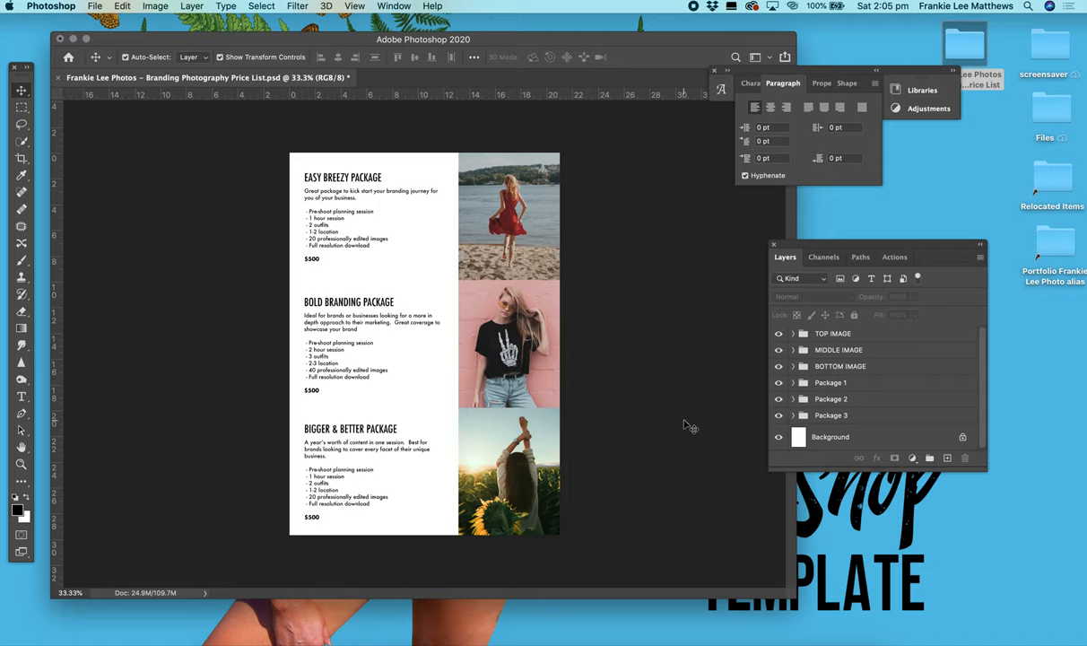
pyautogui.click(833, 333)
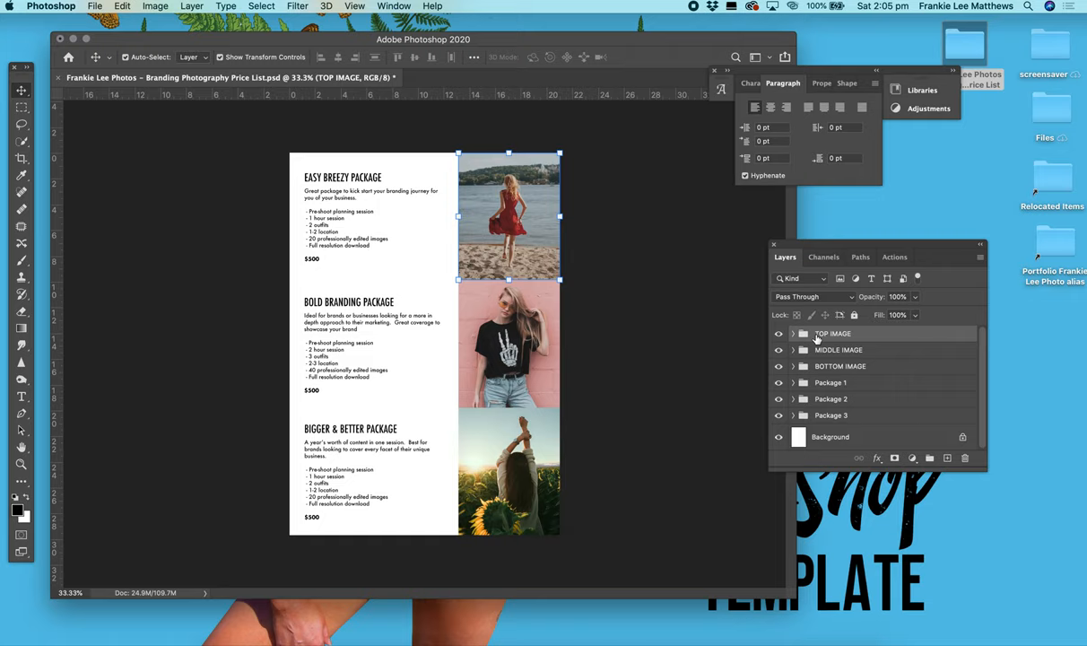
# - Expand TOP IMAGE to reveal its photo smart object and Top Image Layer
pyautogui.click(792, 333)
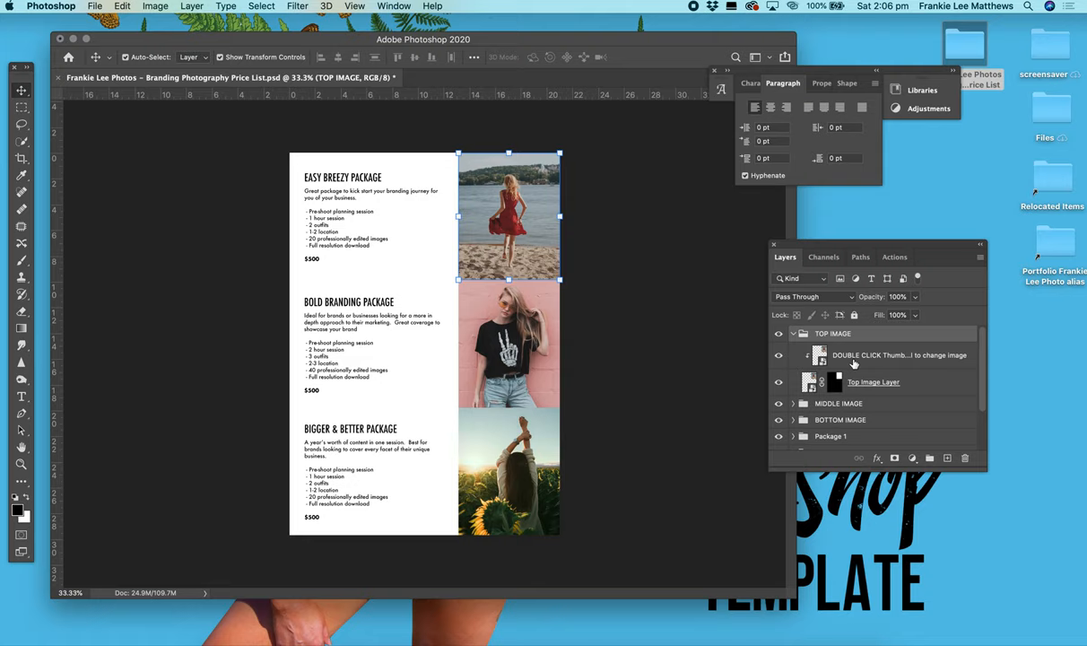
pyautogui.moveTo(938, 359)
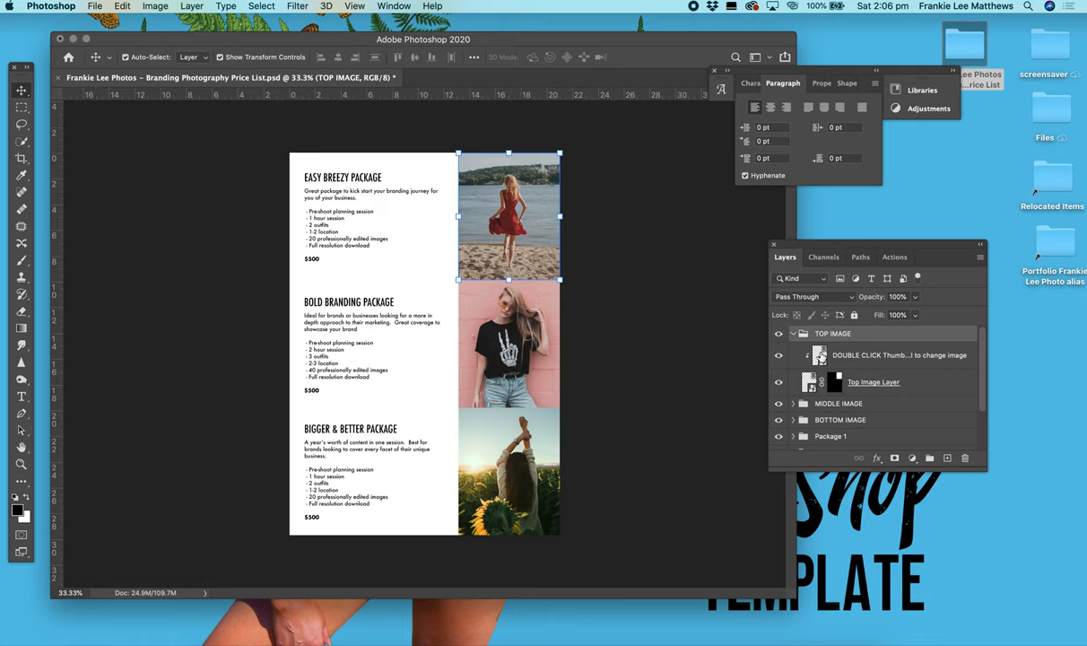
# - Swap the top photo's smart object contents for the beach swimsuit shot, positioned in frame
pyautogui.doubleClick(819, 355)
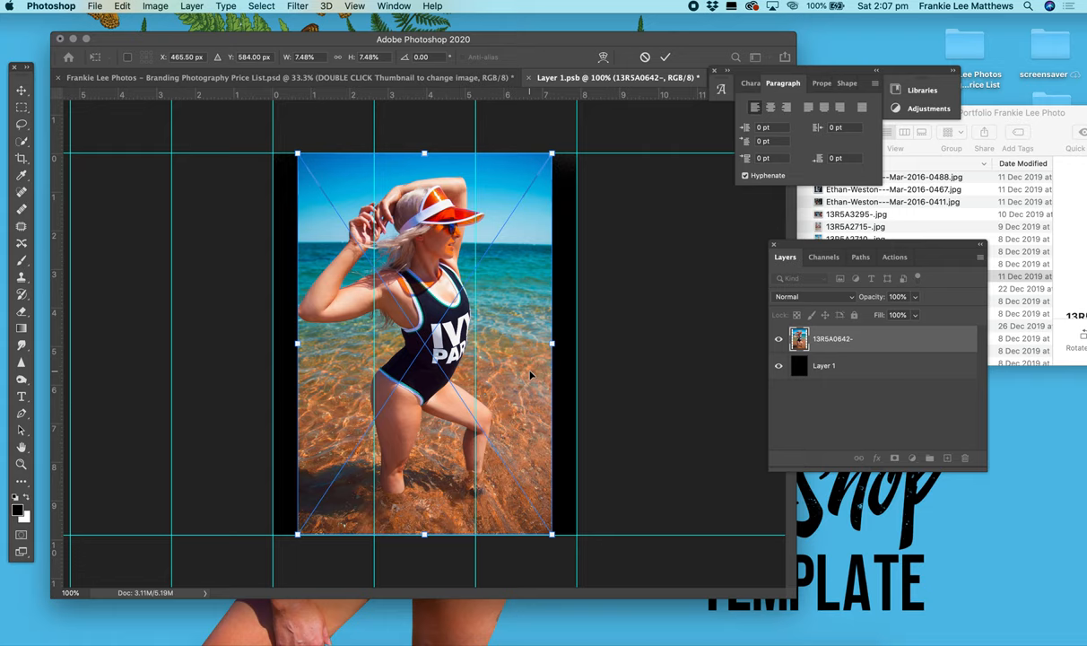
pyautogui.moveTo(424, 341); pyautogui.dragTo(425, 372)
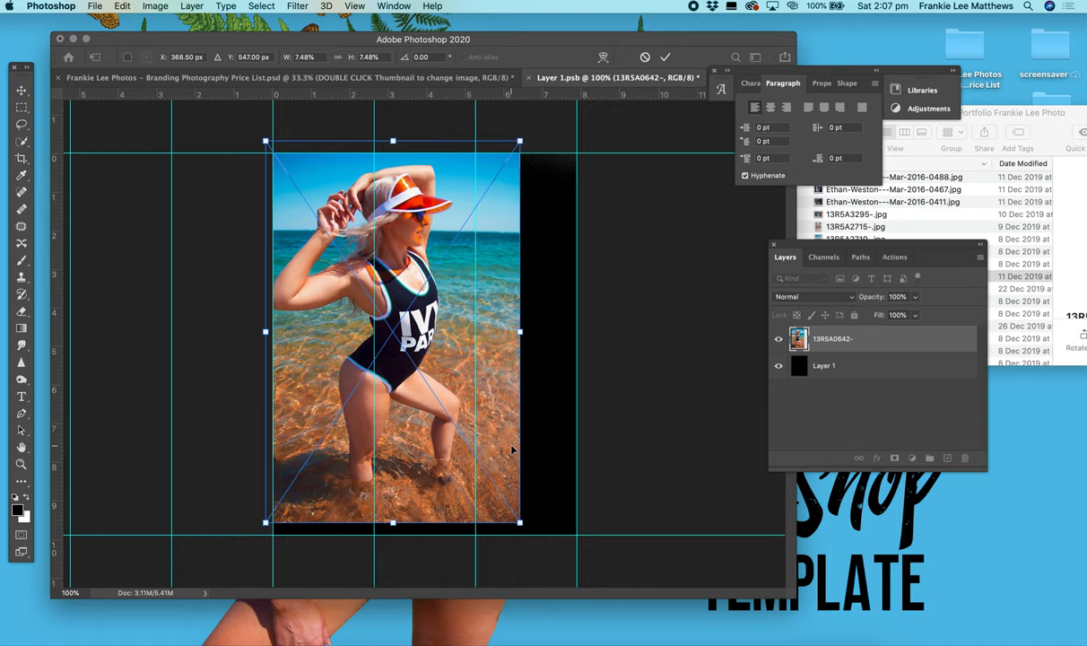
pyautogui.moveTo(520, 520); pyautogui.dragTo(554, 574)
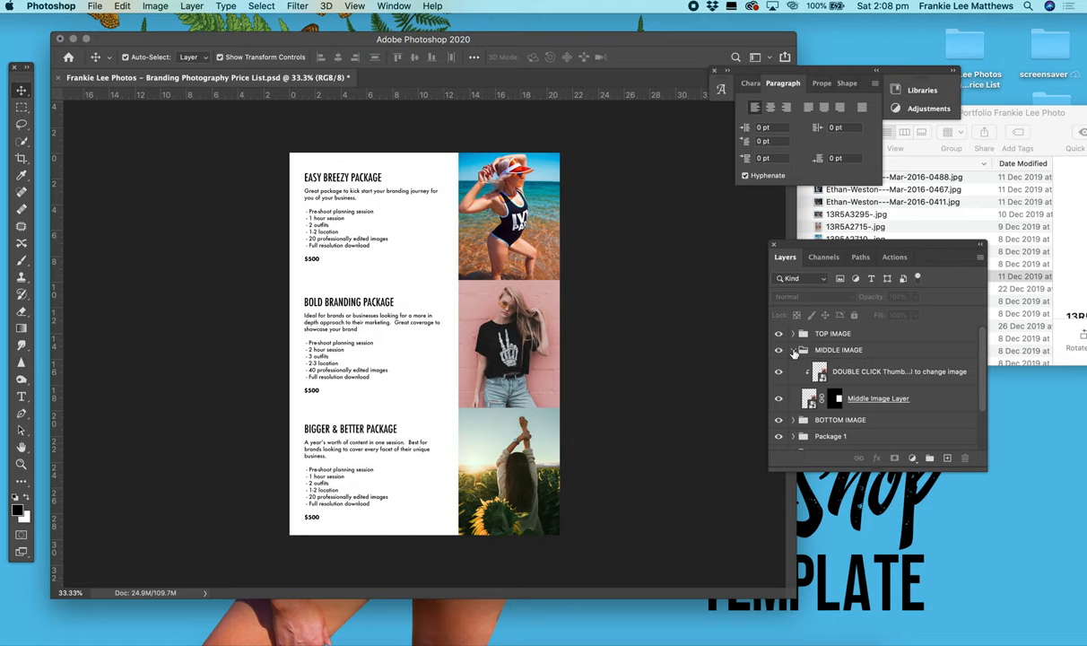
# - Open the middle photo's smart object and launch File > Place Embedded
pyautogui.doubleClick(819, 375)
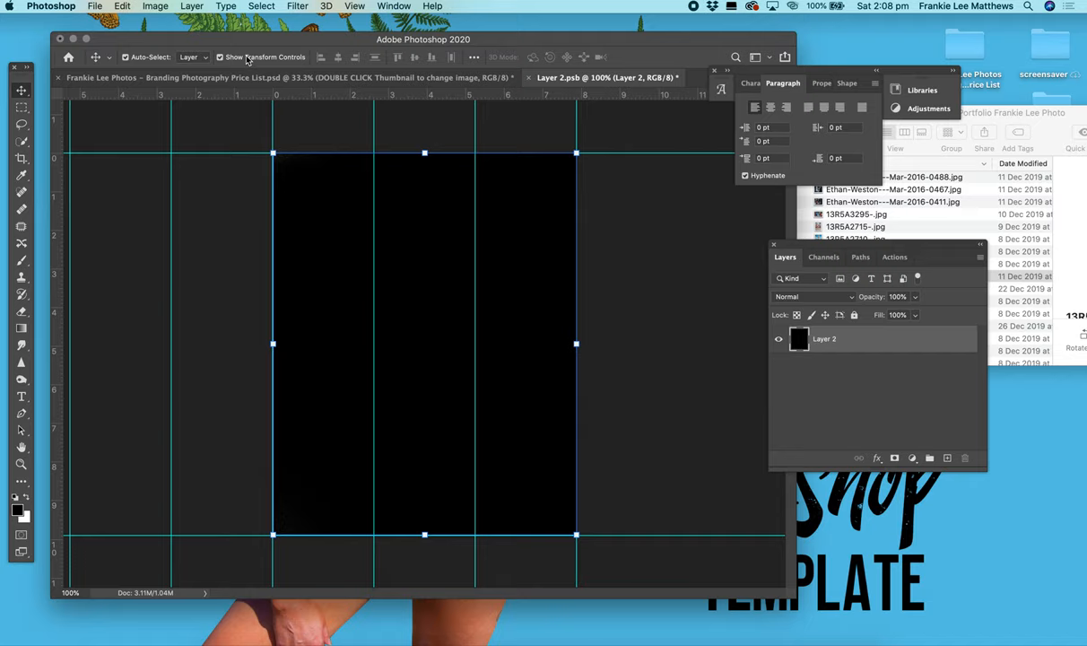
pyautogui.click(94, 6)
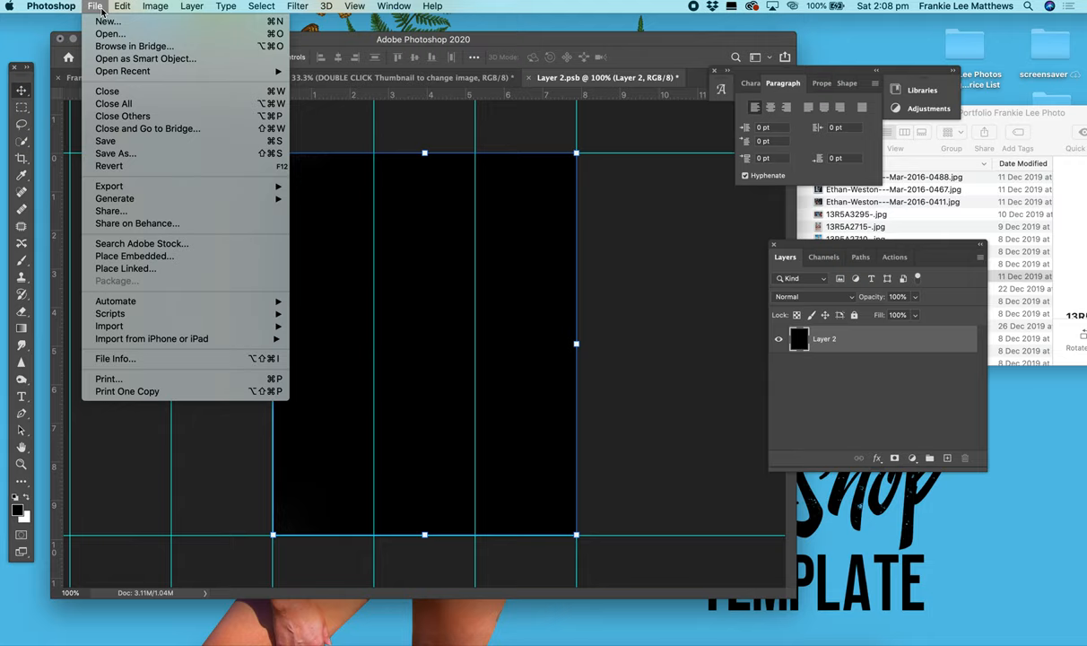
pyautogui.moveTo(108, 21)
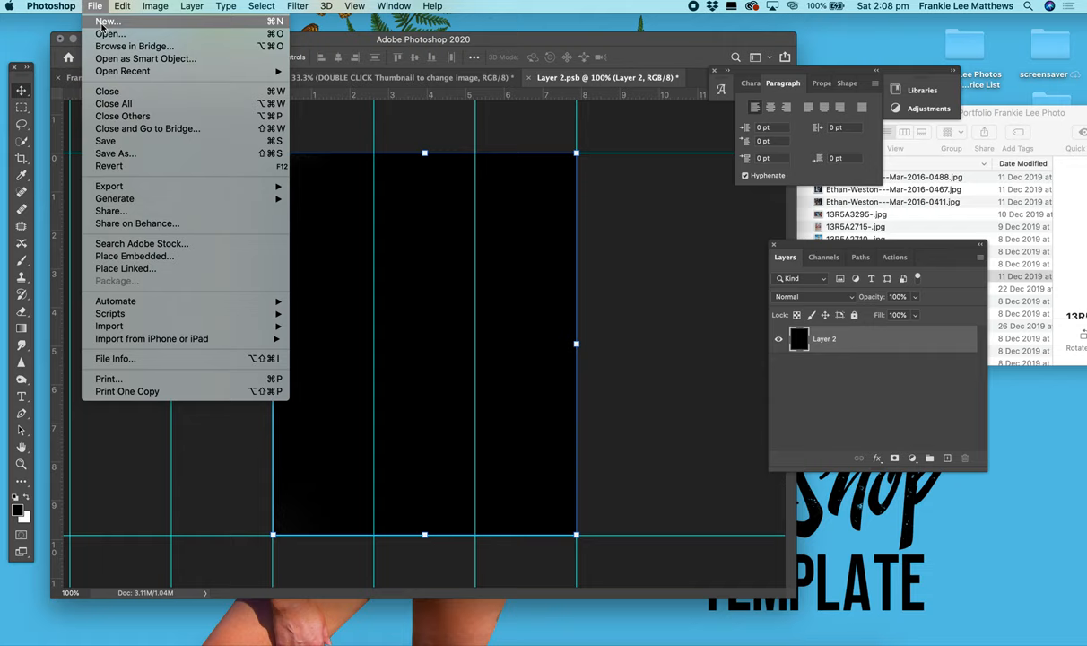
pyautogui.moveTo(135, 256)
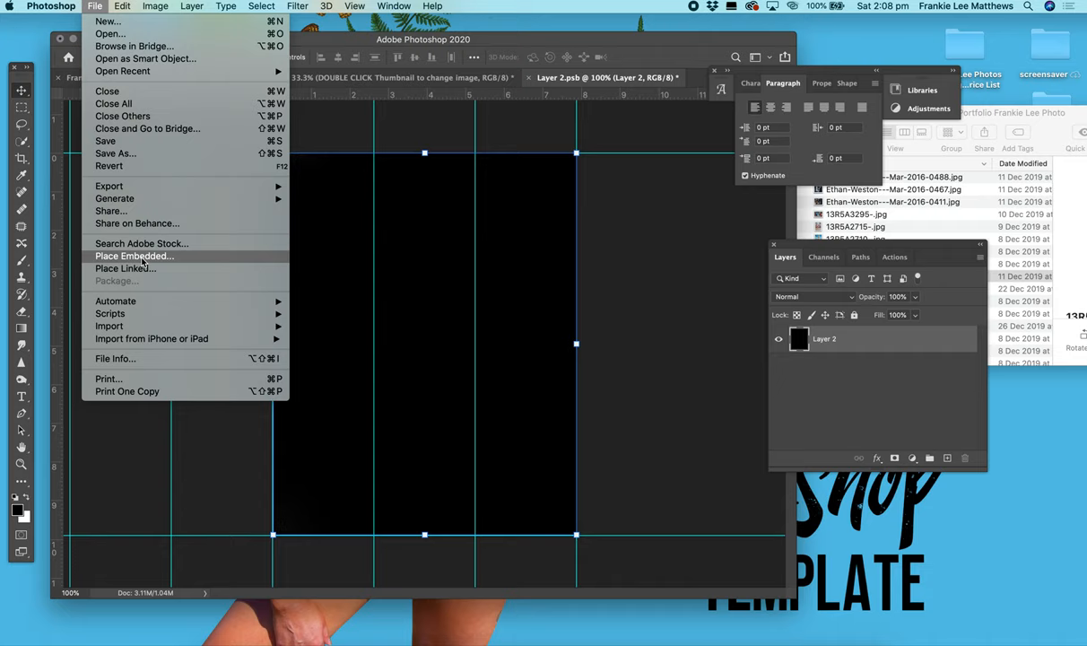
pyautogui.click(134, 256)
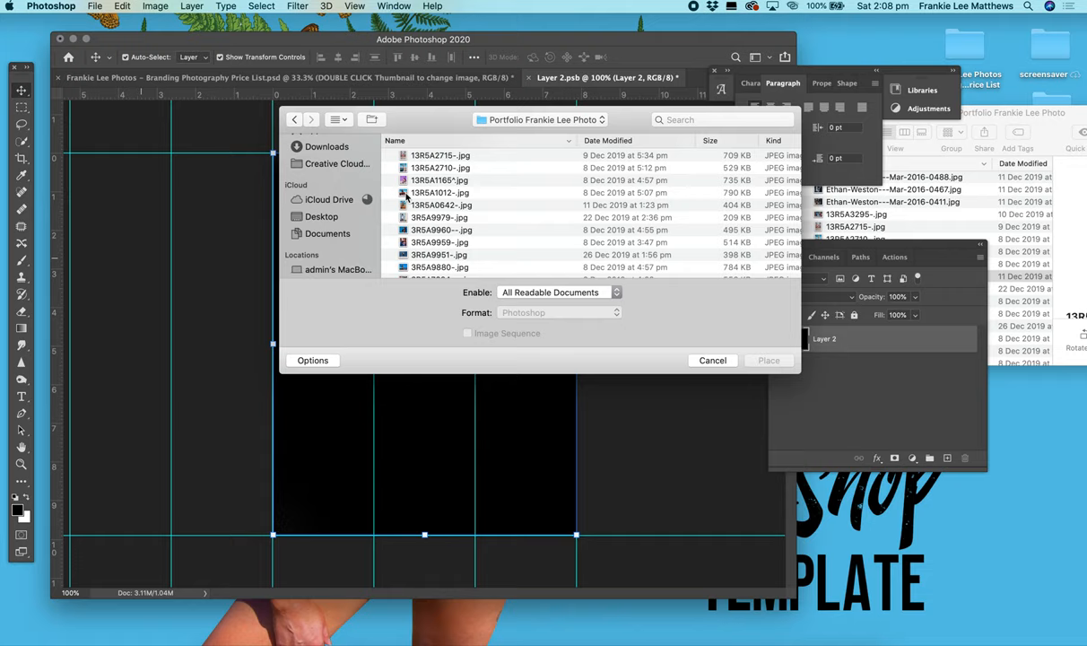
pyautogui.moveTo(428, 195)
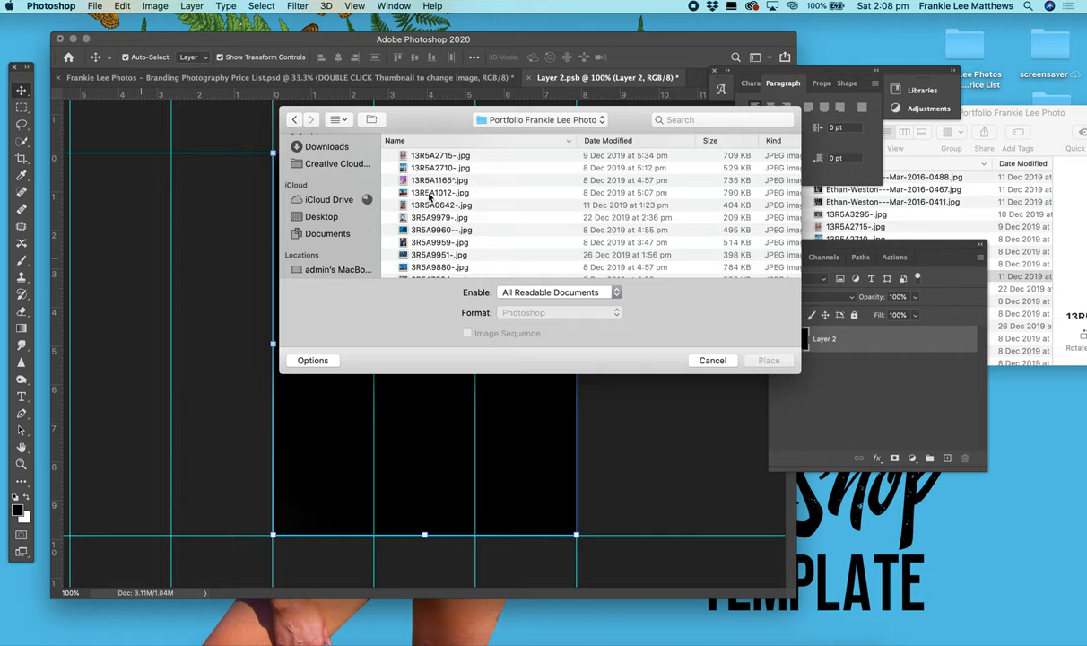
# - Choose the photo of the woman sitting on the beach wall to place
pyautogui.click(768, 359)
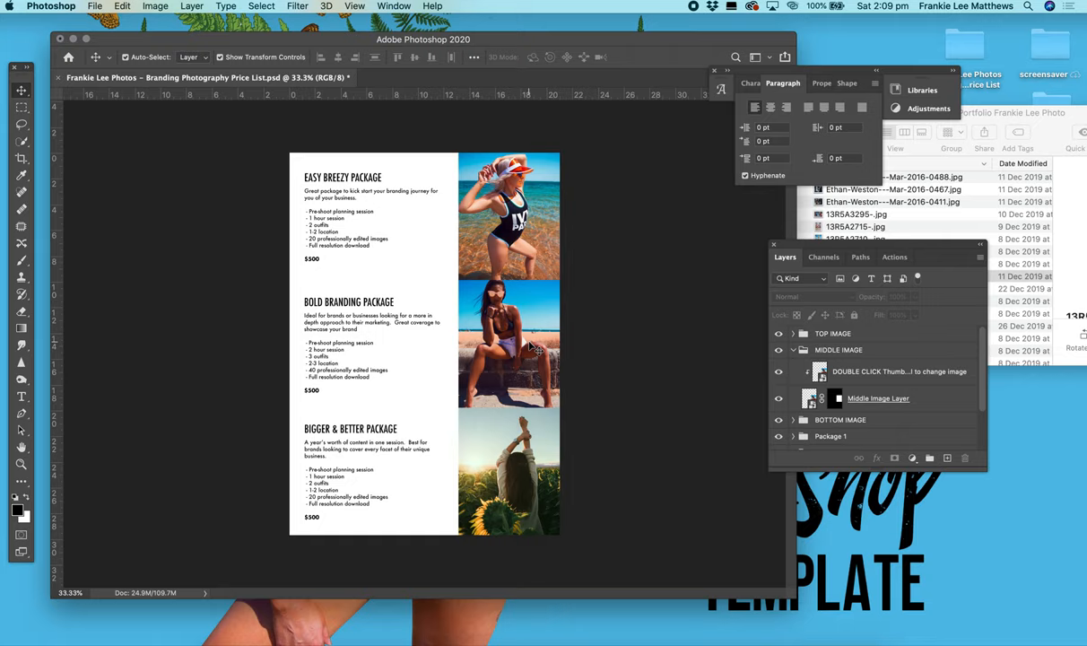
# - Expand BOTTOM IMAGE, open its smart object, and position the placed pier photo 13R5A2710
pyautogui.click(840, 365)
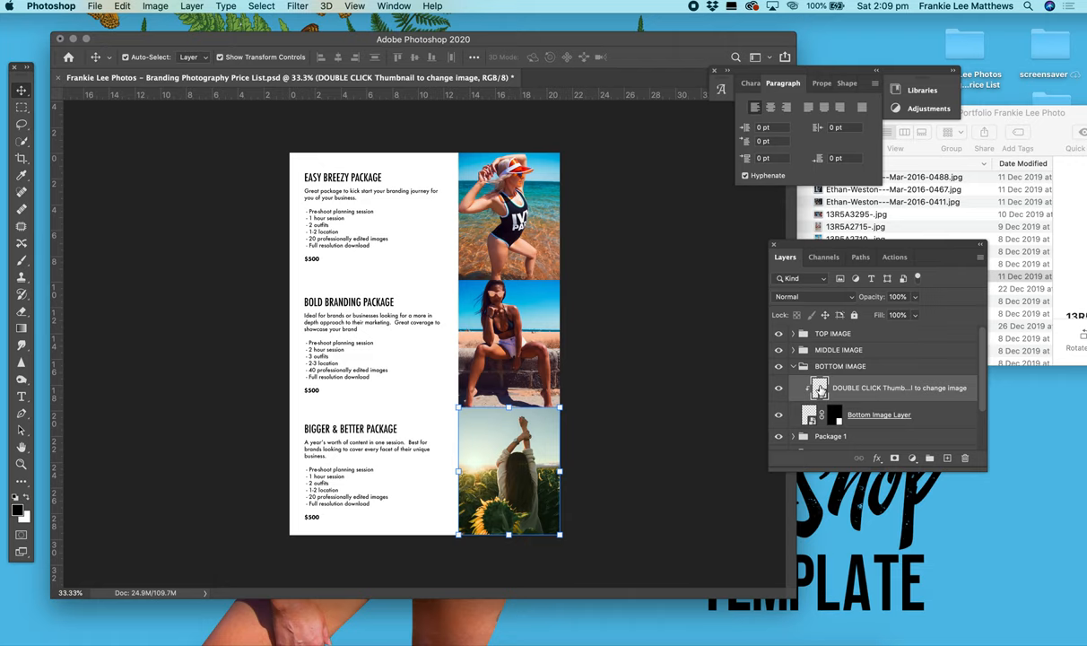
pyautogui.doubleClick(819, 387)
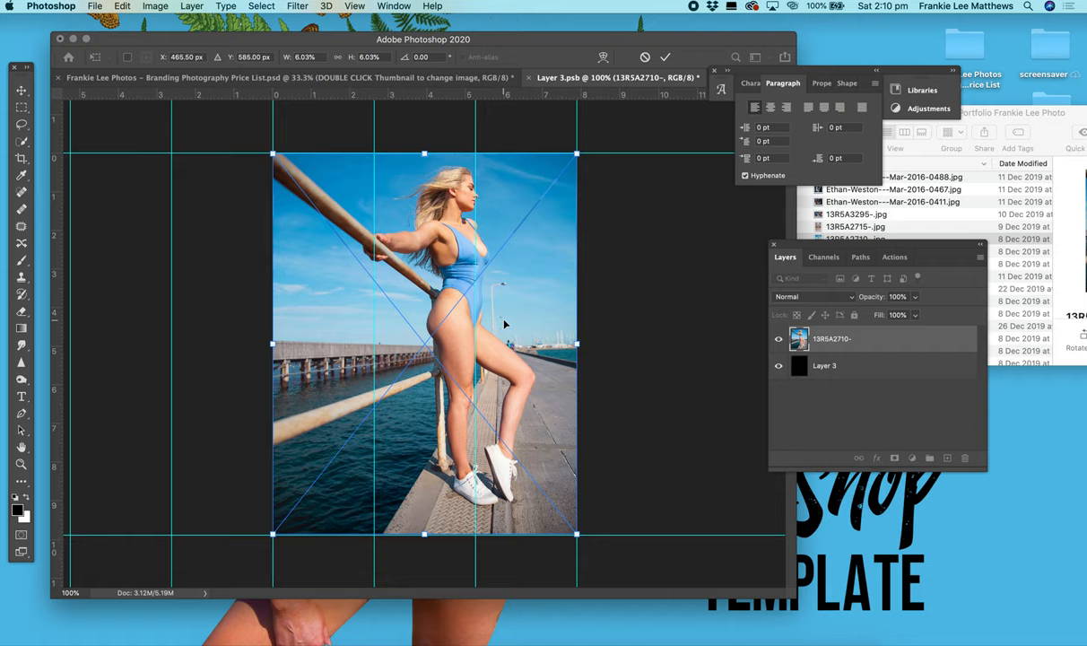
pyautogui.moveTo(518, 388)
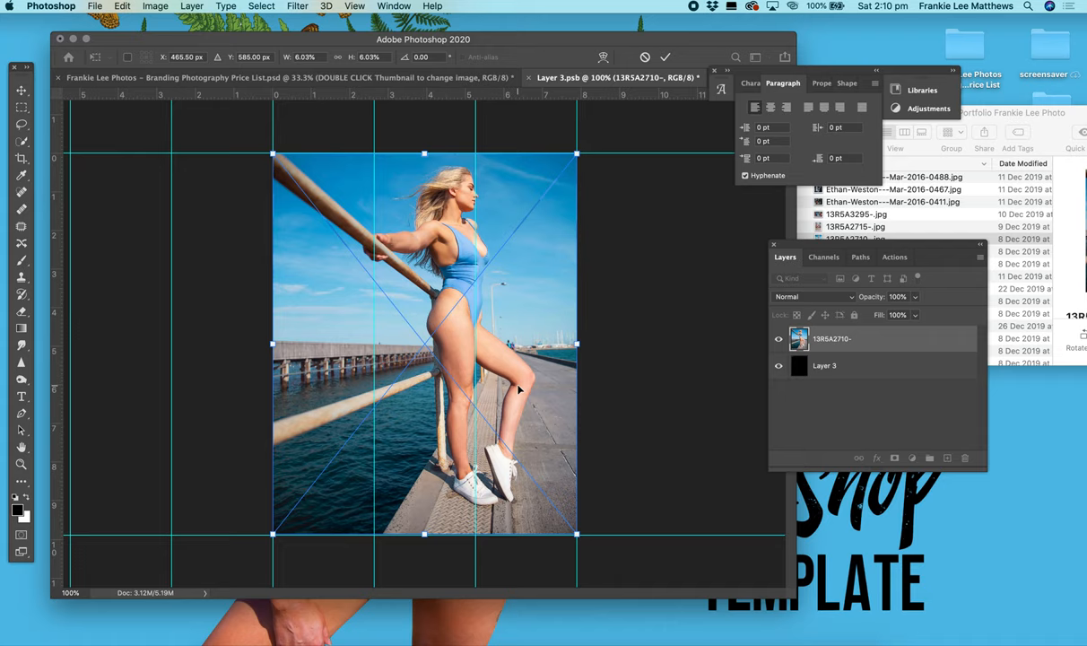
pyautogui.moveTo(518, 389); pyautogui.dragTo(626, 373)
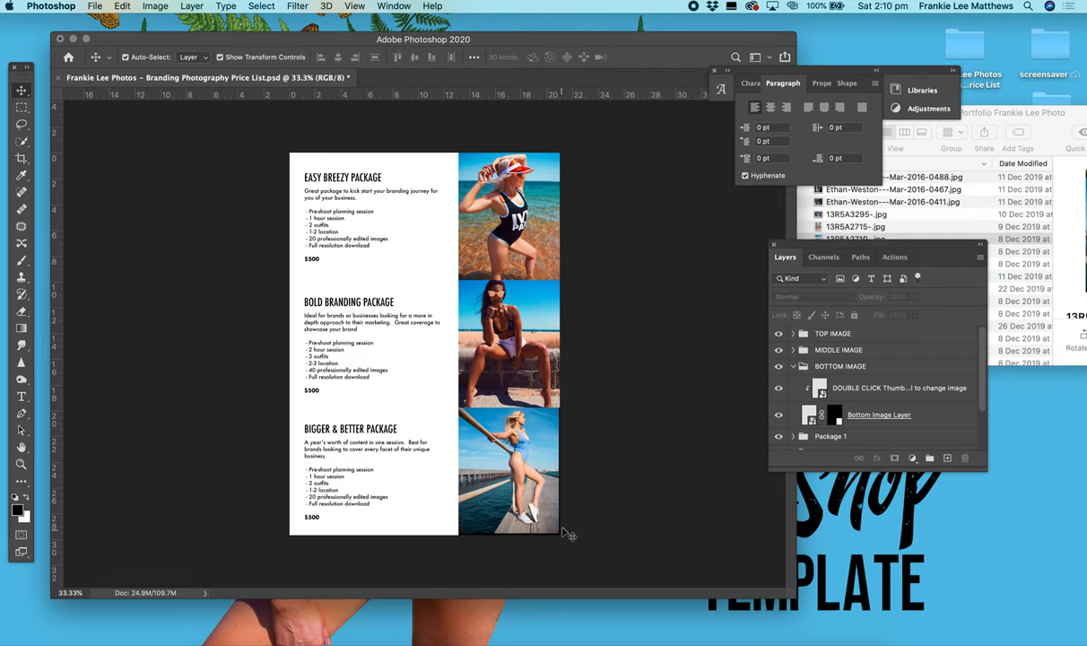
pyautogui.moveTo(567, 446)
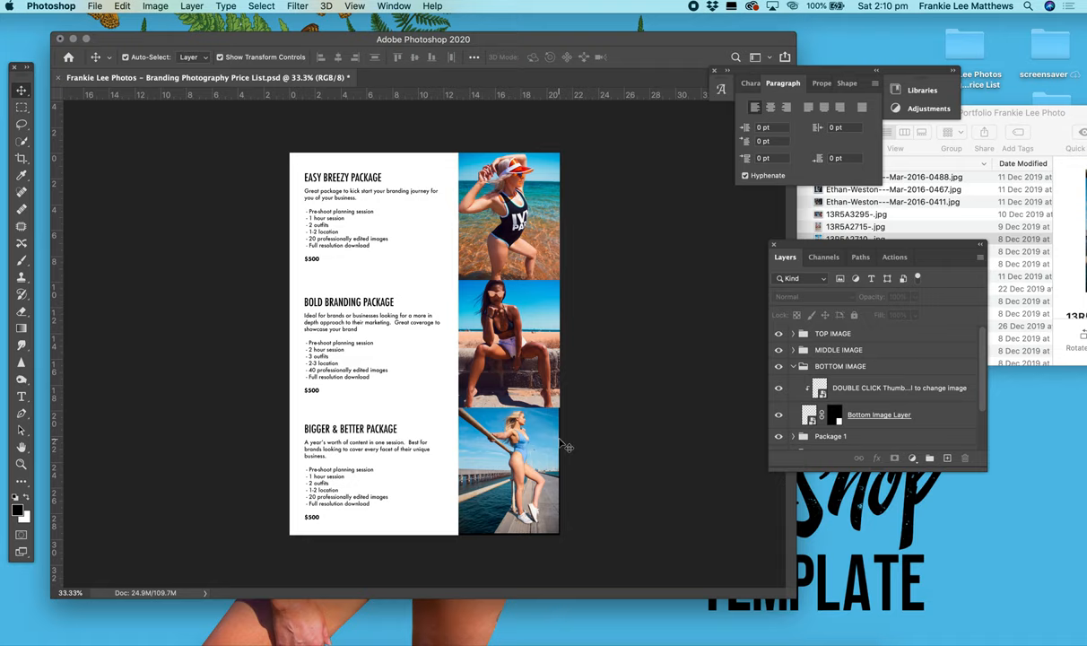
pyautogui.moveTo(819, 388)
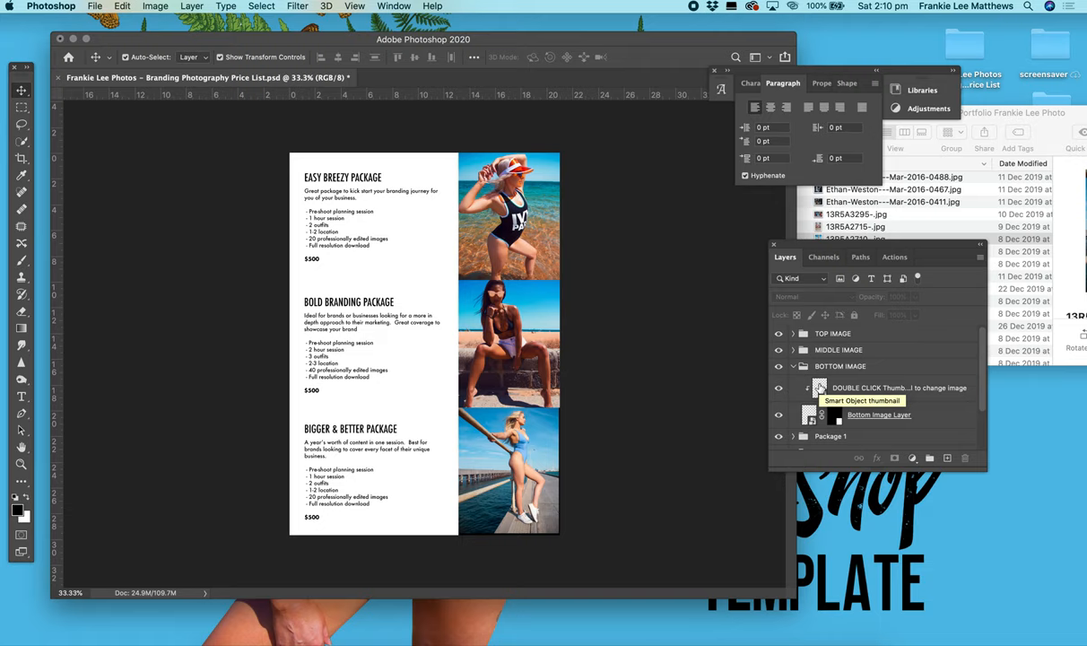
# - Reopen the bottom photo's smart object, Layer 3.psb, in its own tab
pyautogui.doubleClick(809, 387)
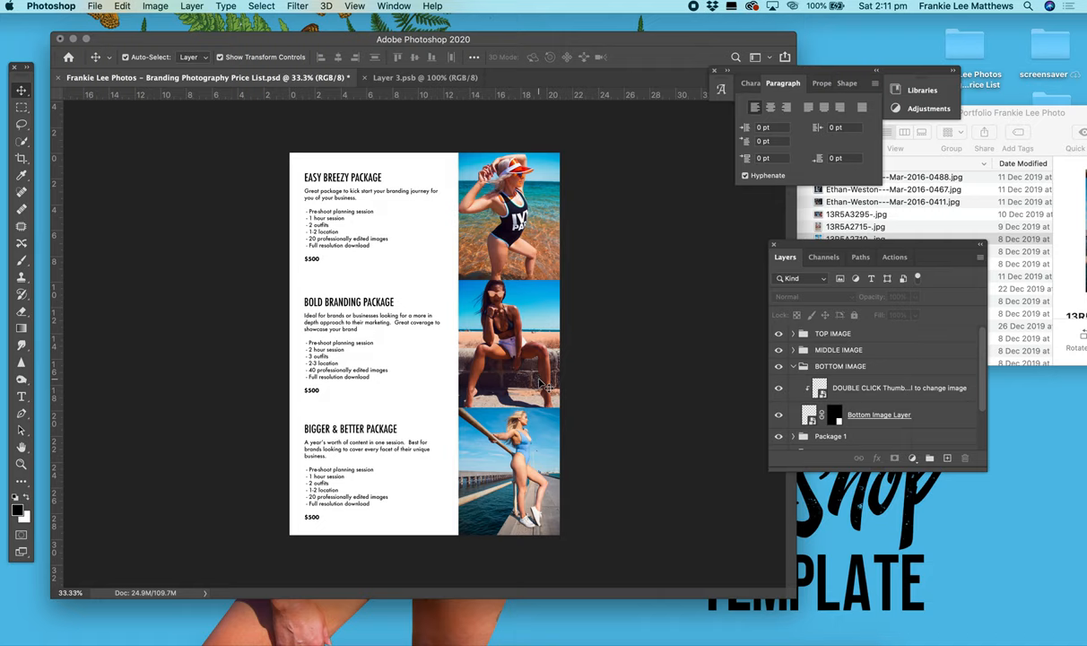
# - Collapse BOTTOM IMAGE and retitle the first package header 'BEACH BABE PACKAGE'
pyautogui.click(840, 366)
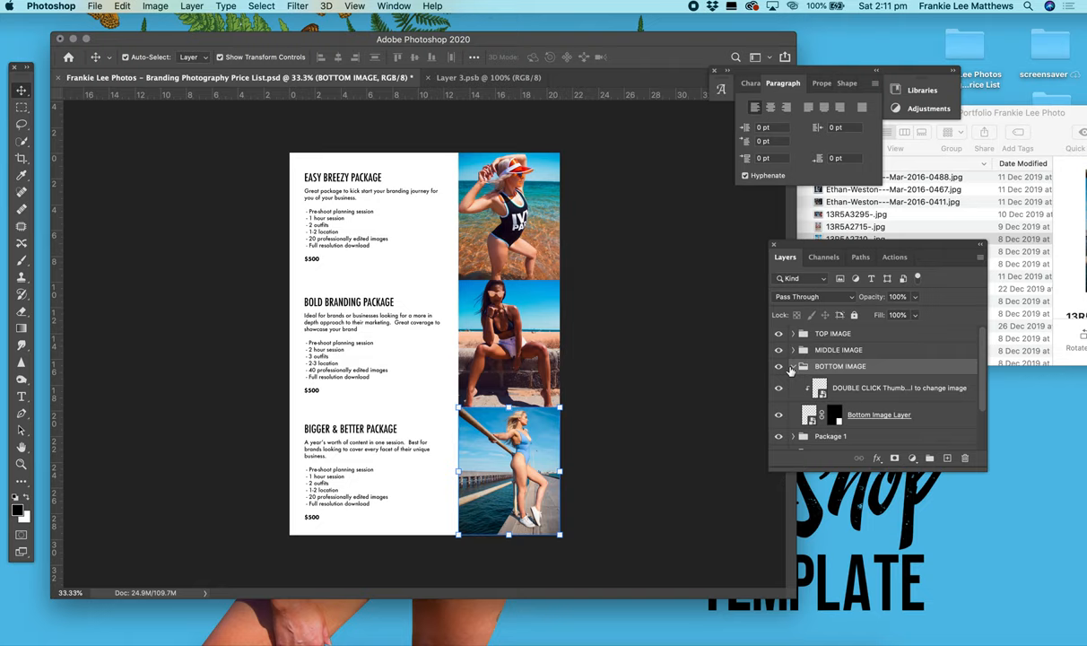
pyautogui.click(791, 382)
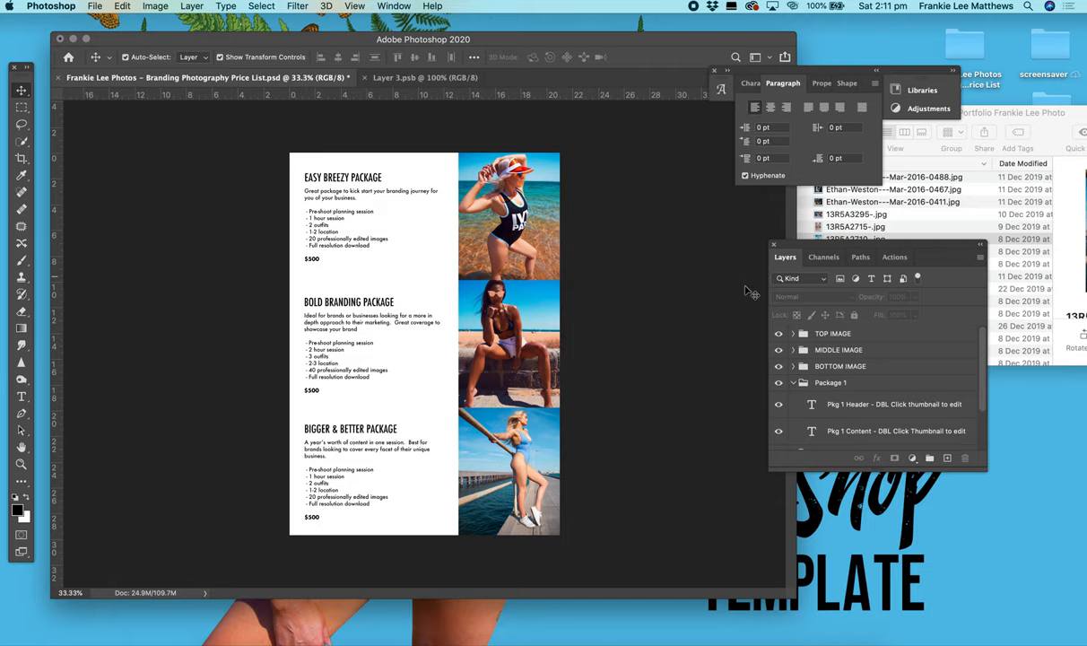
pyautogui.click(893, 404)
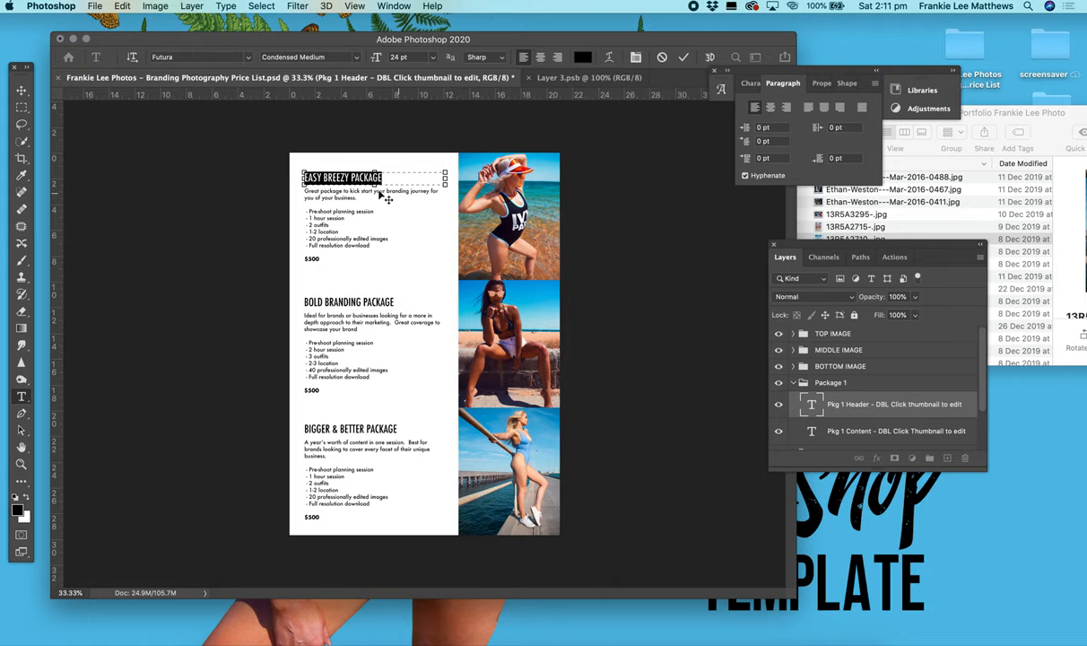
pyautogui.moveTo(445, 125)
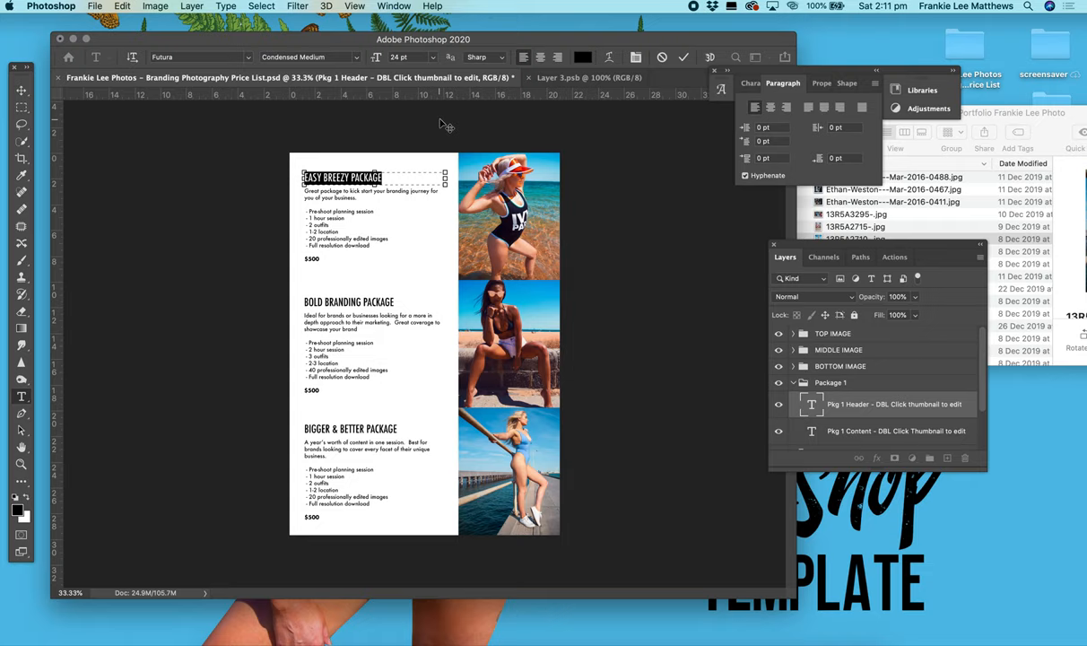
pyautogui.write('BEACH BABE PACKAGE')
pyautogui.click(312, 258)
pyautogui.write('$397')
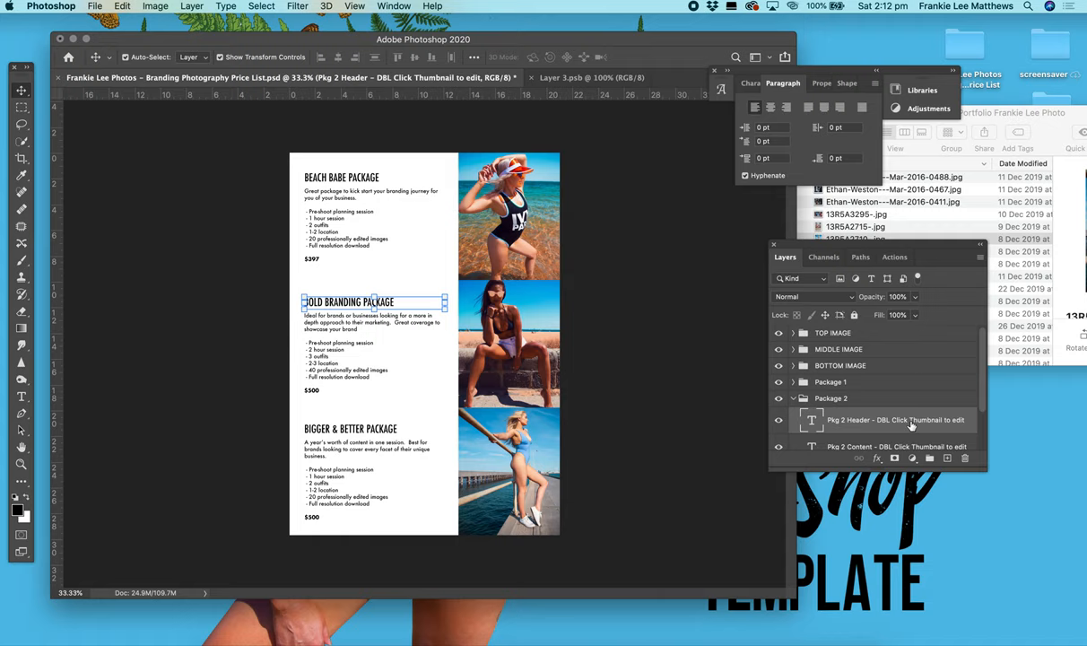
# - Retitle the second package header SUNSHINE PACKAGE and select its price text for editing
pyautogui.doubleClick(348, 302)
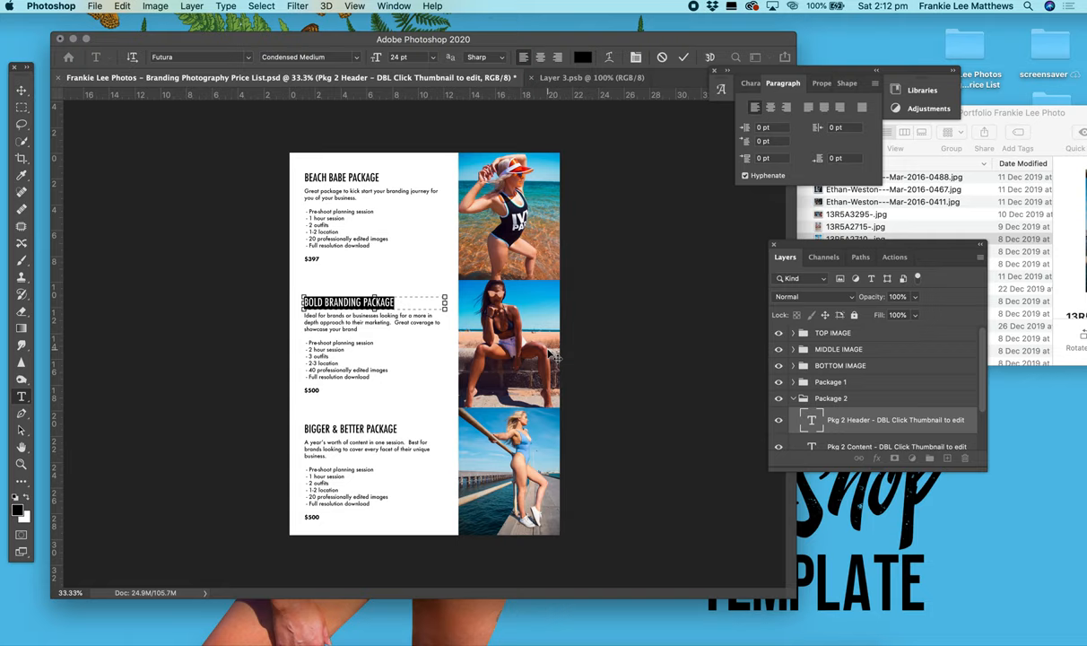
pyautogui.write('SUNSHINE PACKAGE')
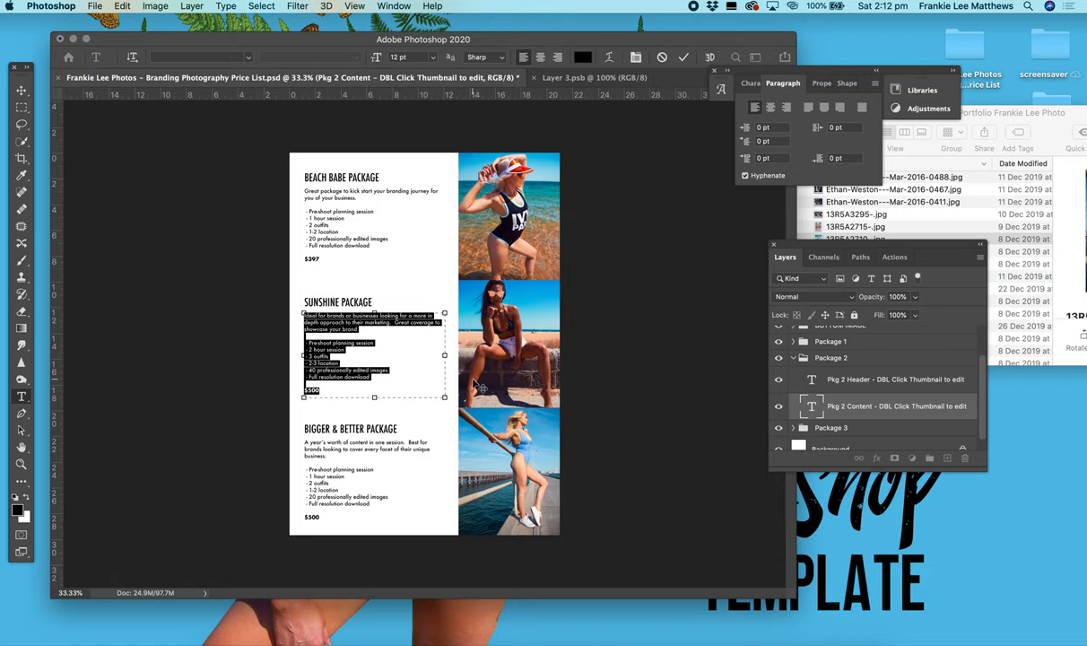
pyautogui.click(323, 387)
pyautogui.write('$497')
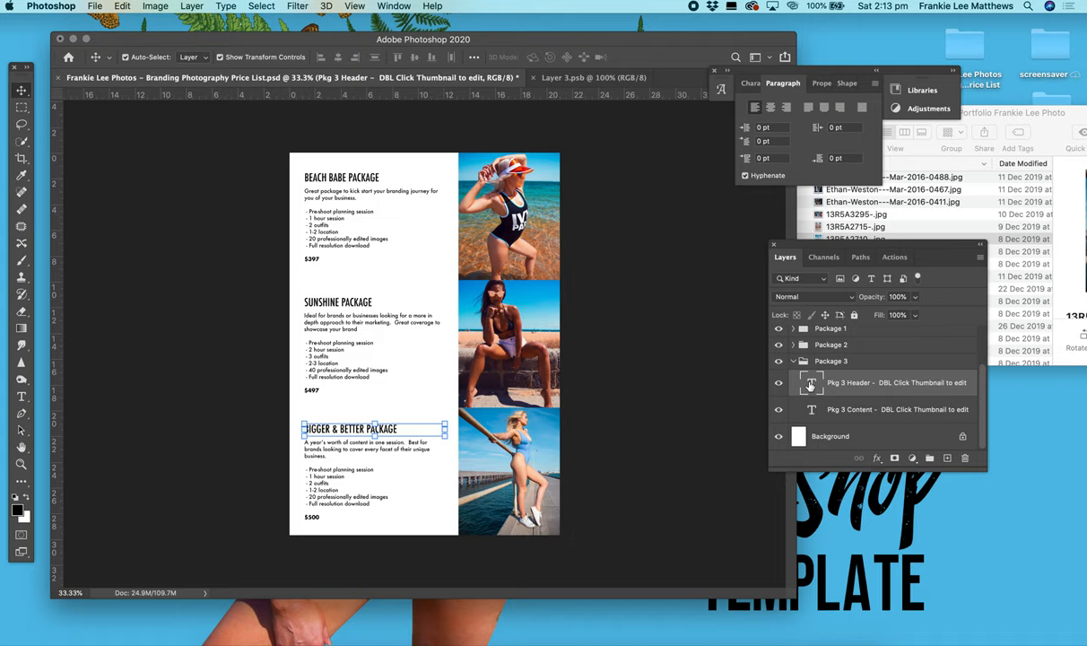
# - Title the third package BEACH IS BETTER PACKAGE and change its price to $597
pyautogui.write('BEACH IS')
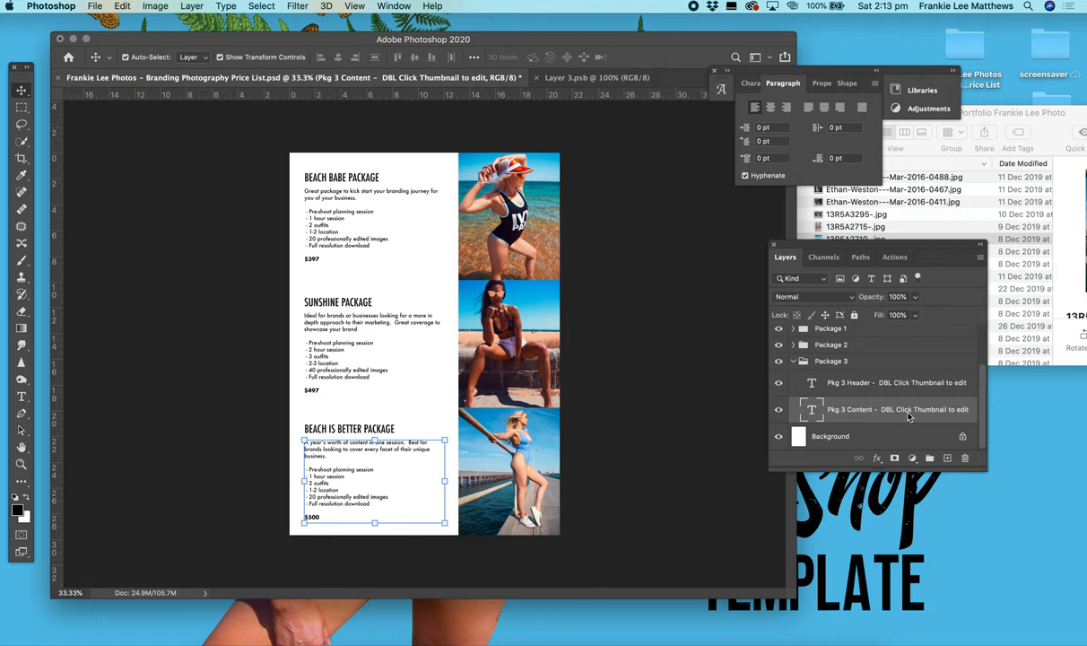
pyautogui.click(887, 409)
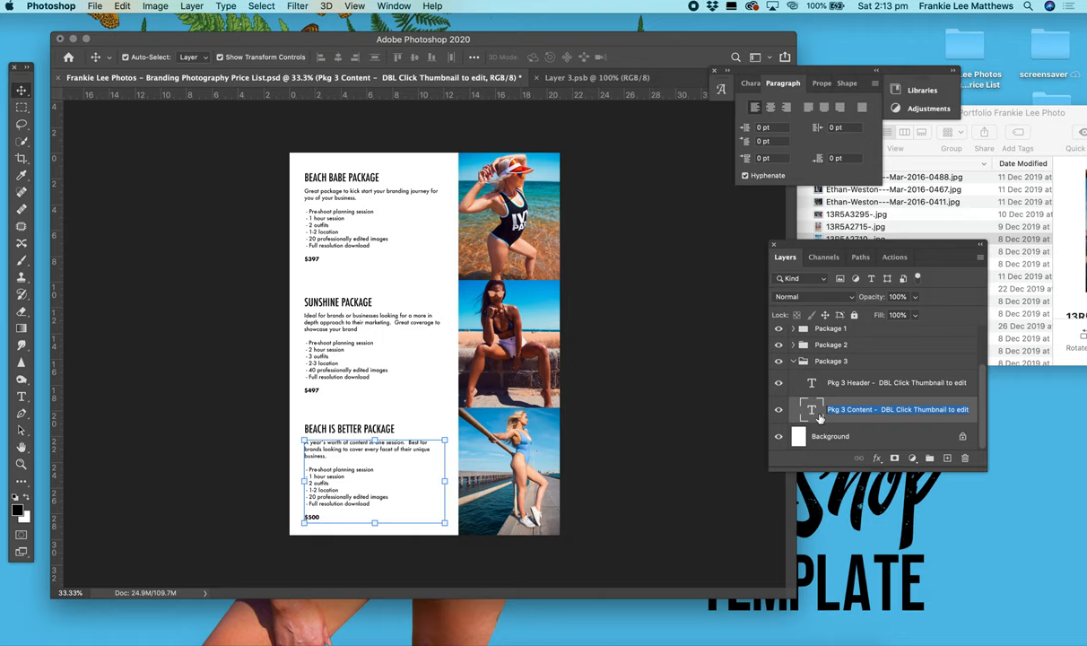
pyautogui.moveTo(813, 418)
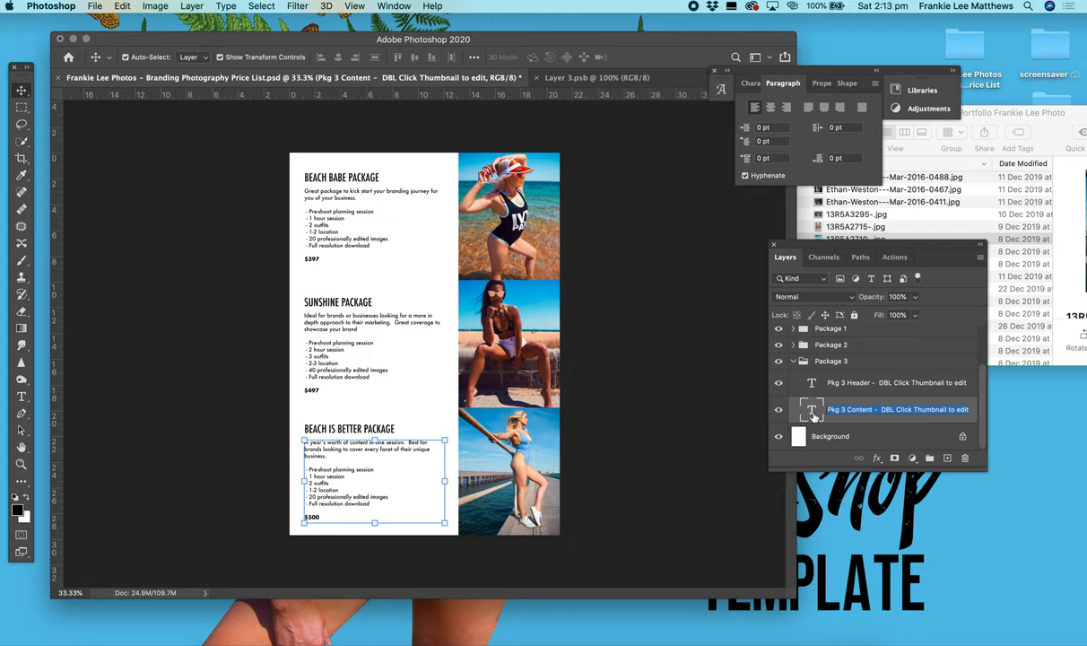
pyautogui.doubleClick(810, 409)
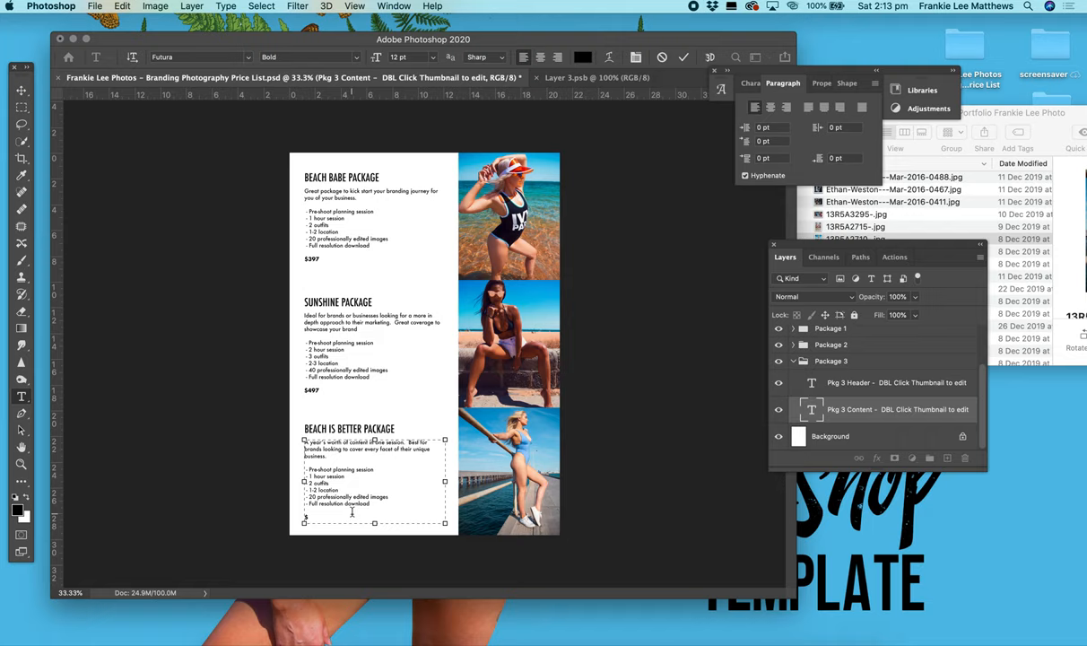
pyautogui.write('$597')
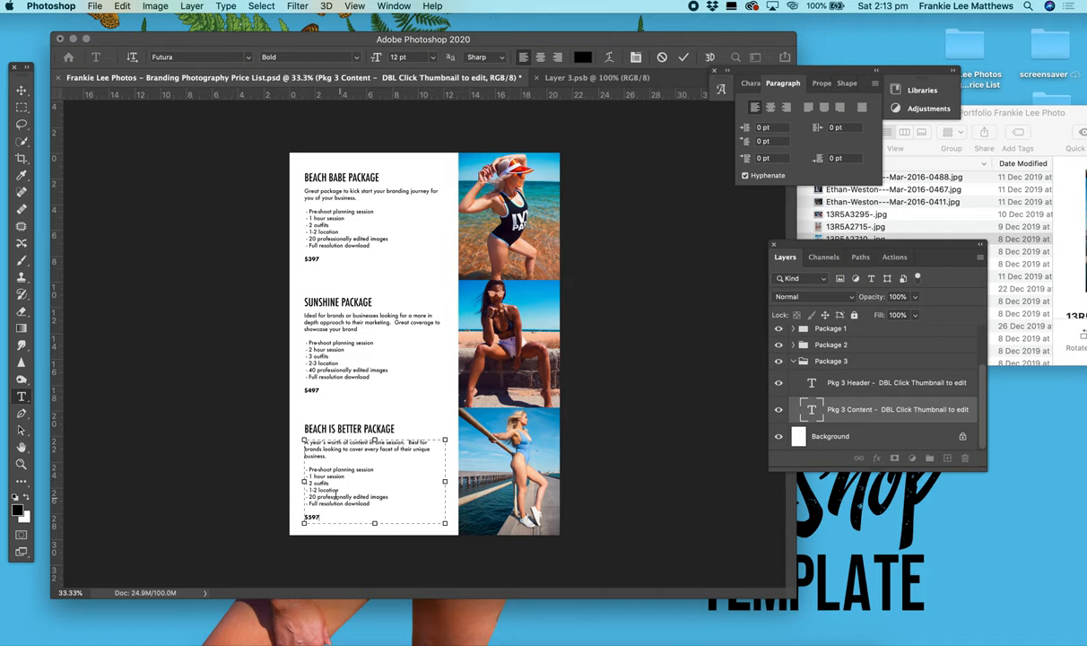
pyautogui.click(309, 57)
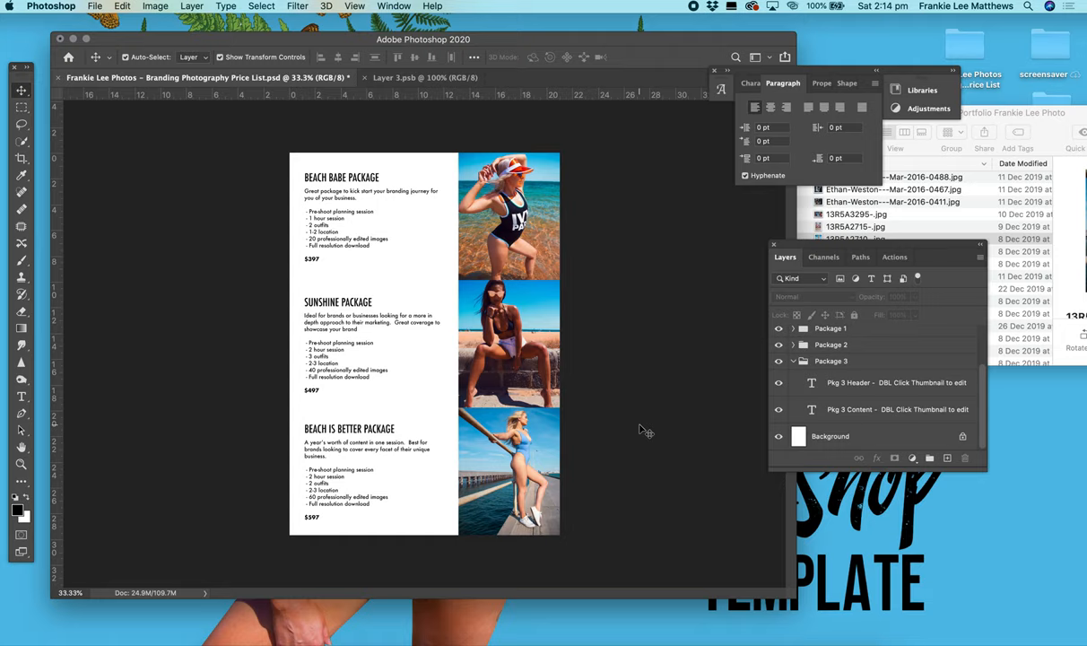
# - Dock the Layers panel beneath the Paragraph panel
pyautogui.moveTo(785, 257); pyautogui.dragTo(773, 216)
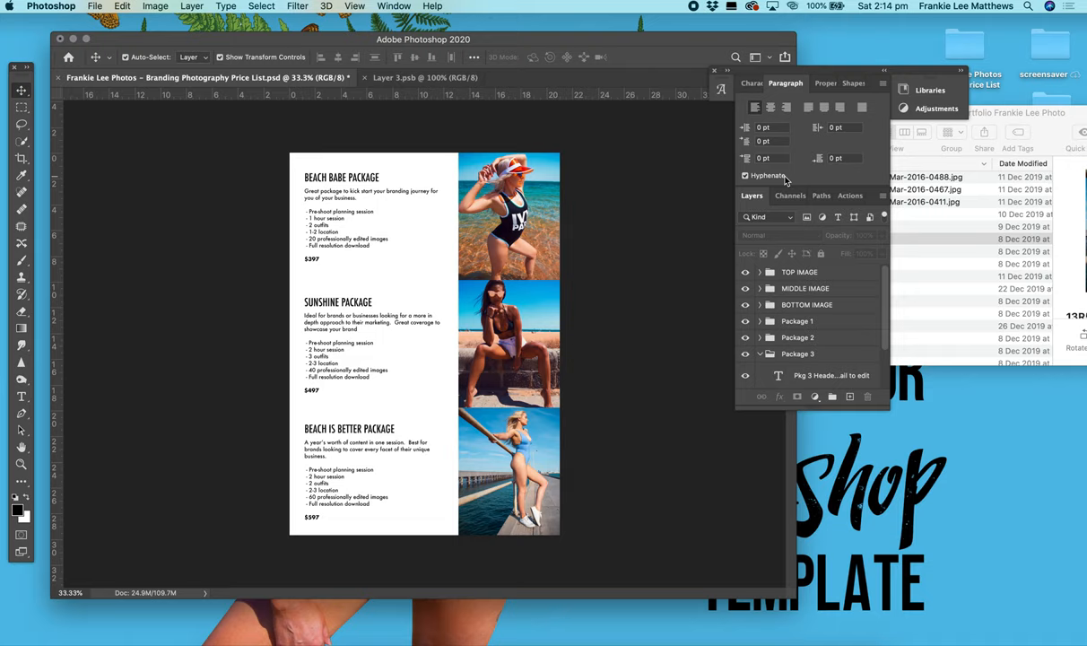
pyautogui.moveTo(414, 311)
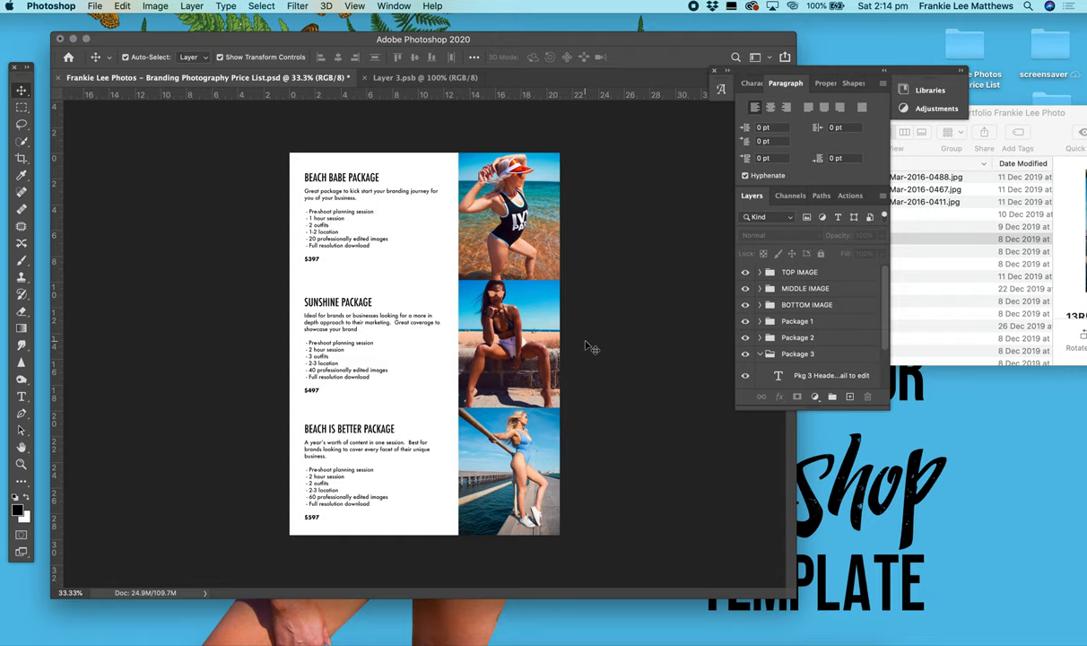
pyautogui.moveTo(603, 293)
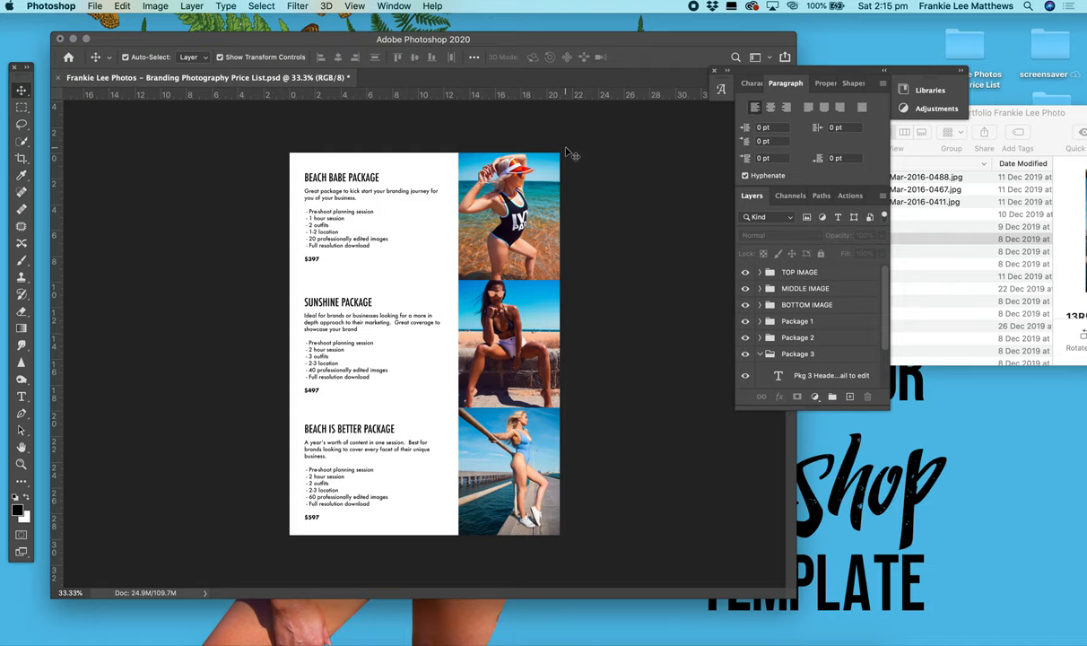
# - Preview Save for Web (Legacy), cancel it, and bring the File export commands back up
pyautogui.click(94, 6)
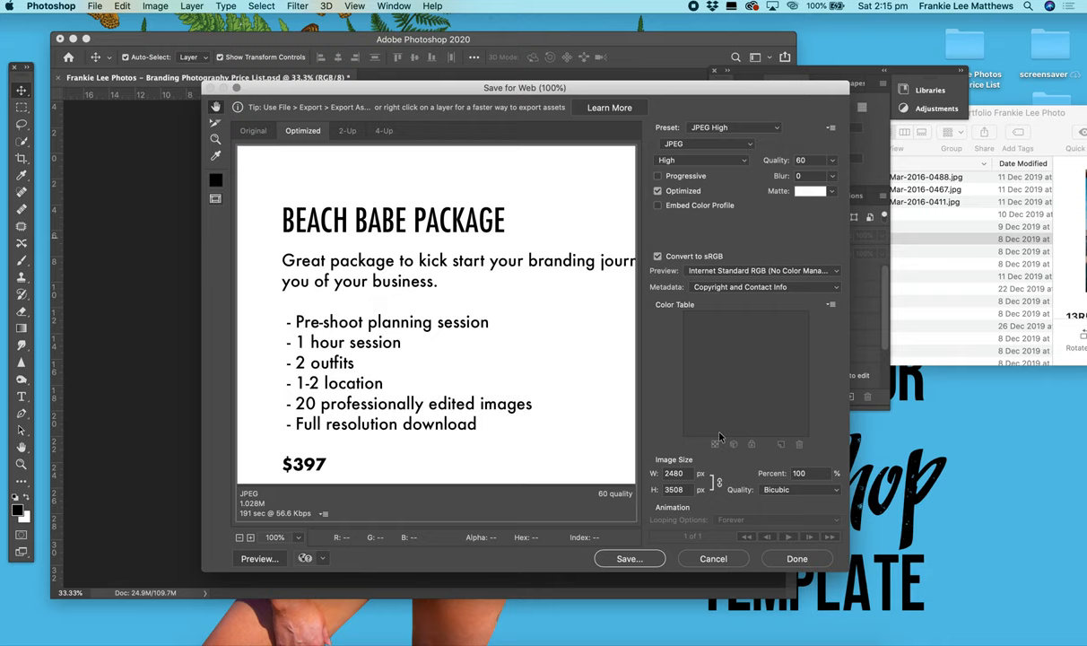
pyautogui.click(712, 558)
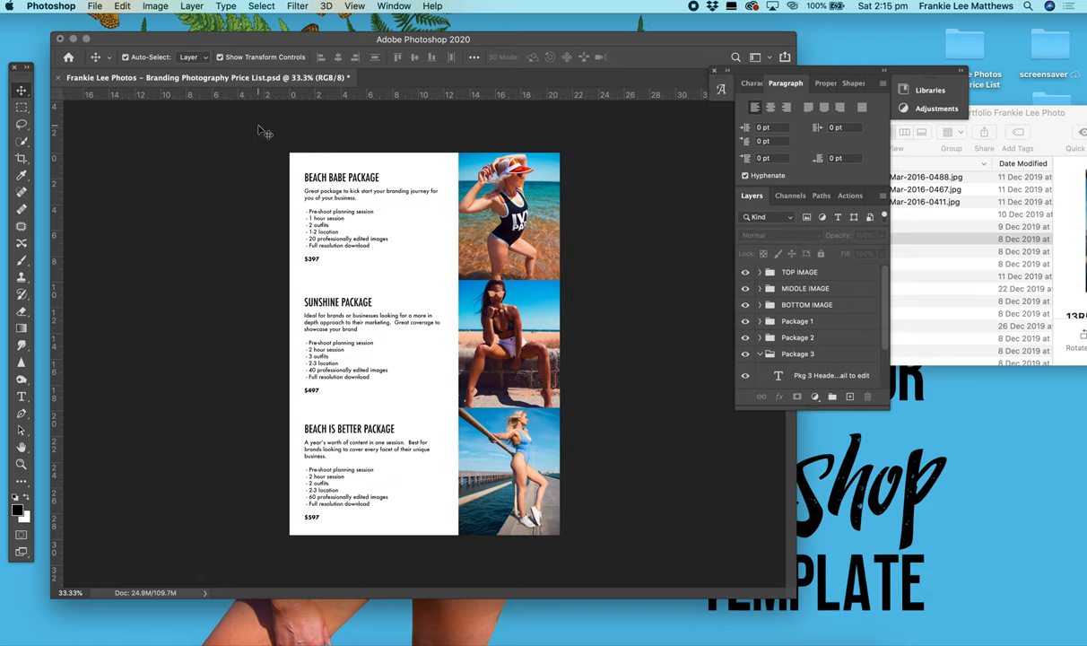
pyautogui.click(95, 6)
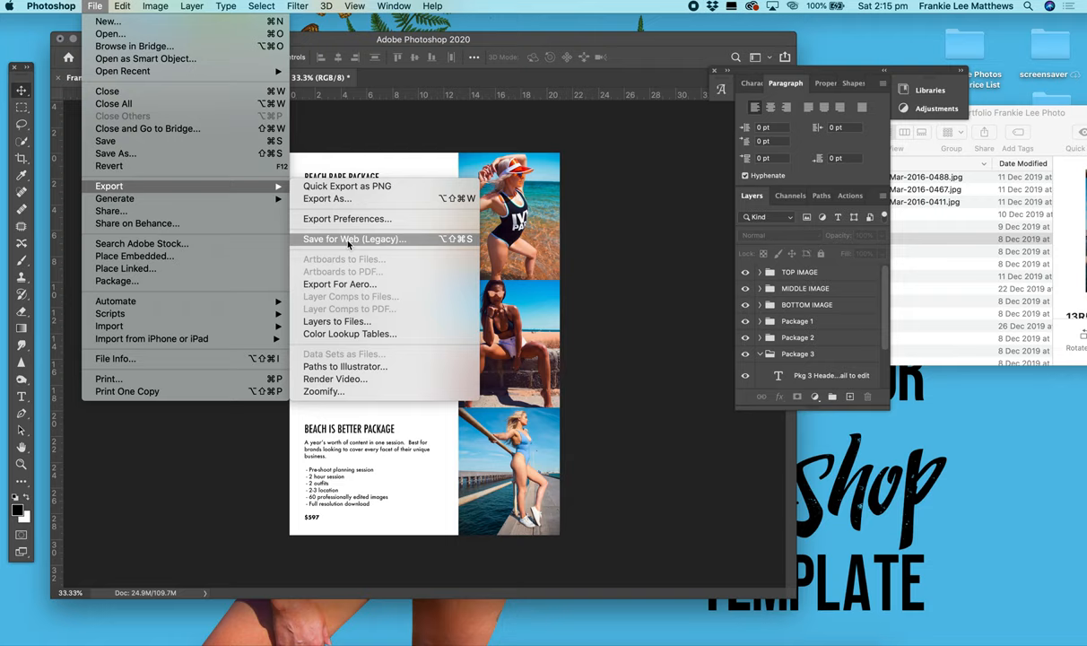
# - Save the full-size 2480×3508 px price list as a JPEG Medium at quality 40
pyautogui.click(354, 238)
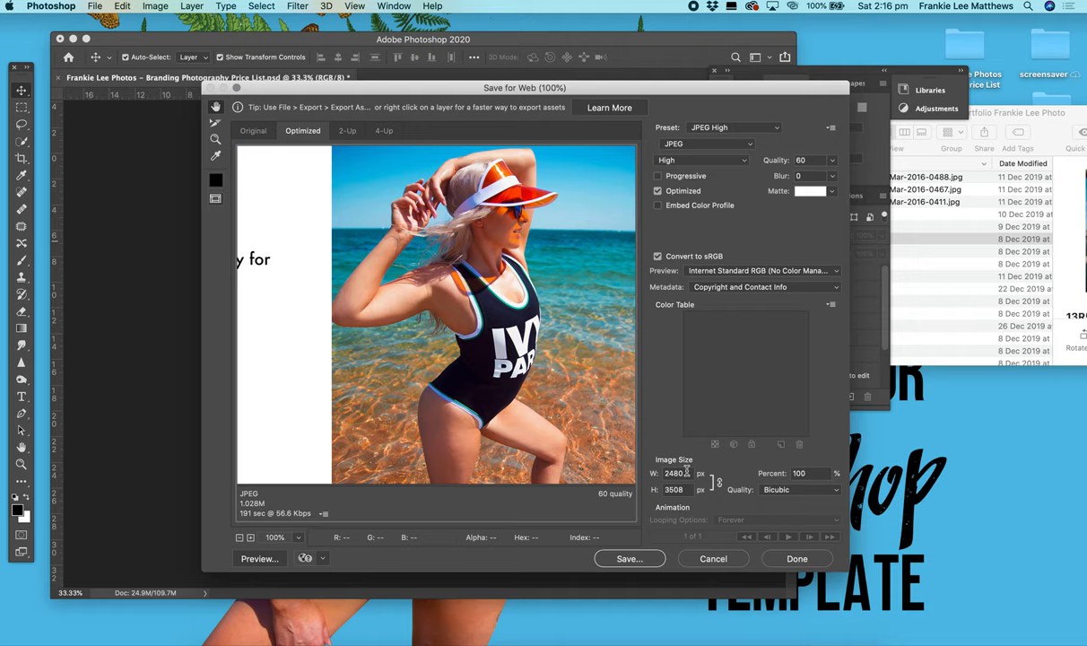
pyautogui.click(733, 127)
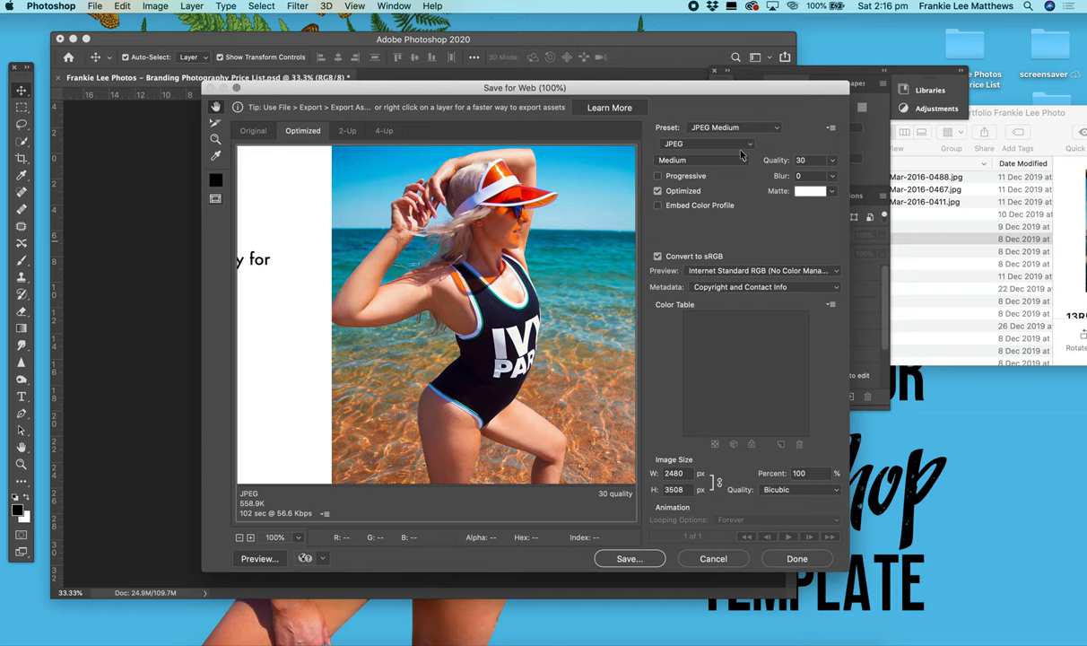
pyautogui.moveTo(840, 104)
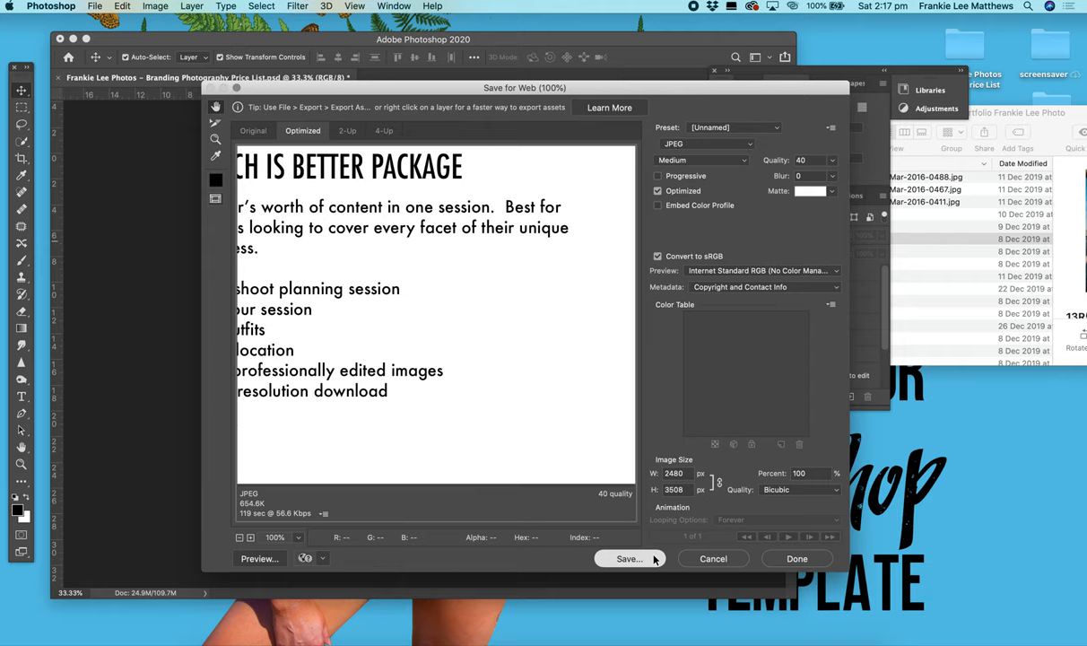
pyautogui.click(628, 557)
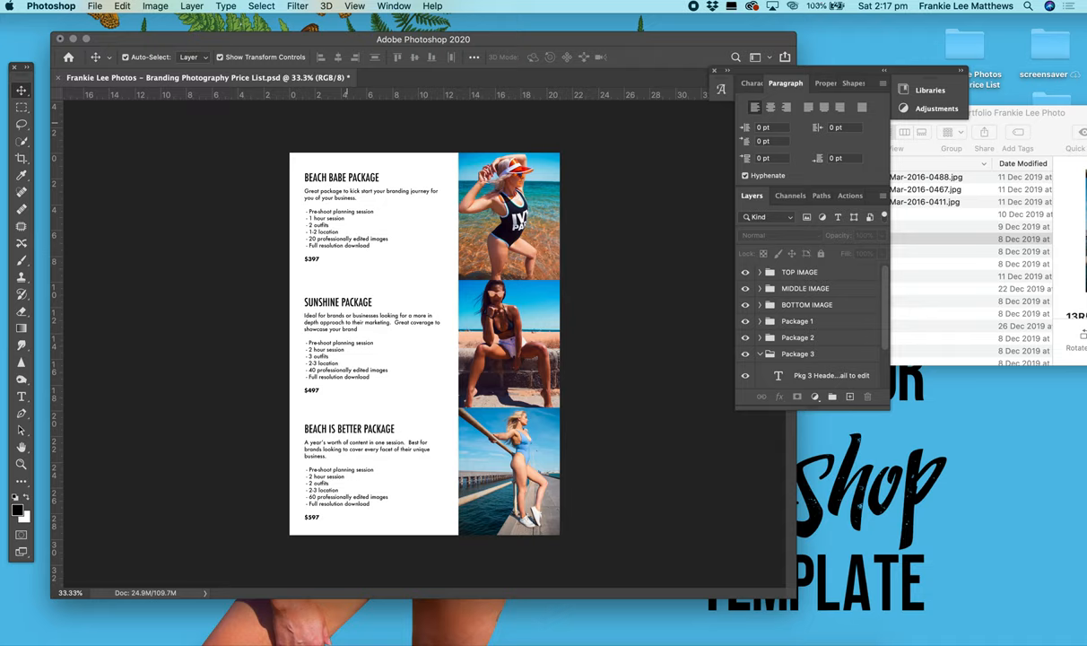
# - Save a 1414×2000 px JPEG Medium web version at quality 30 via Save for Web
pyautogui.click(94, 6)
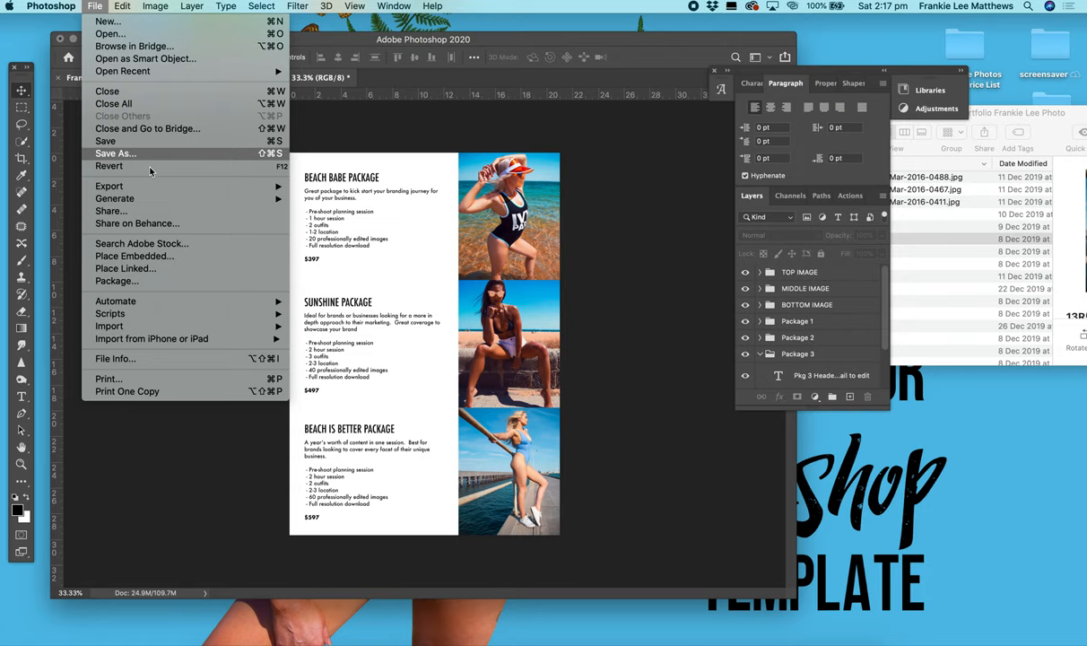
pyautogui.click(108, 185)
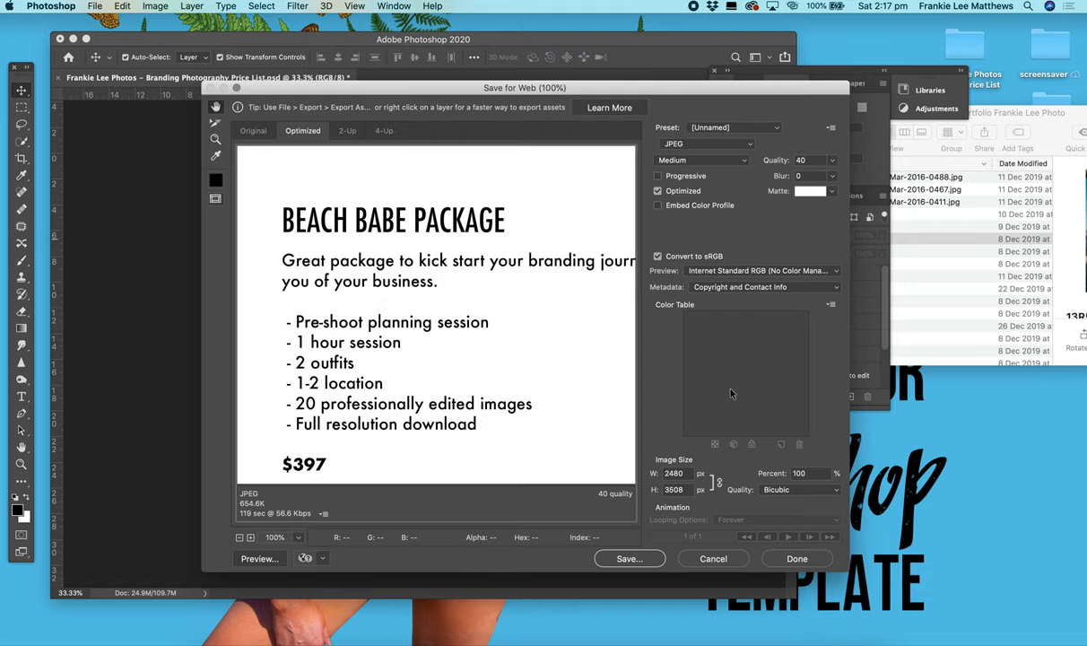
pyautogui.click(731, 126)
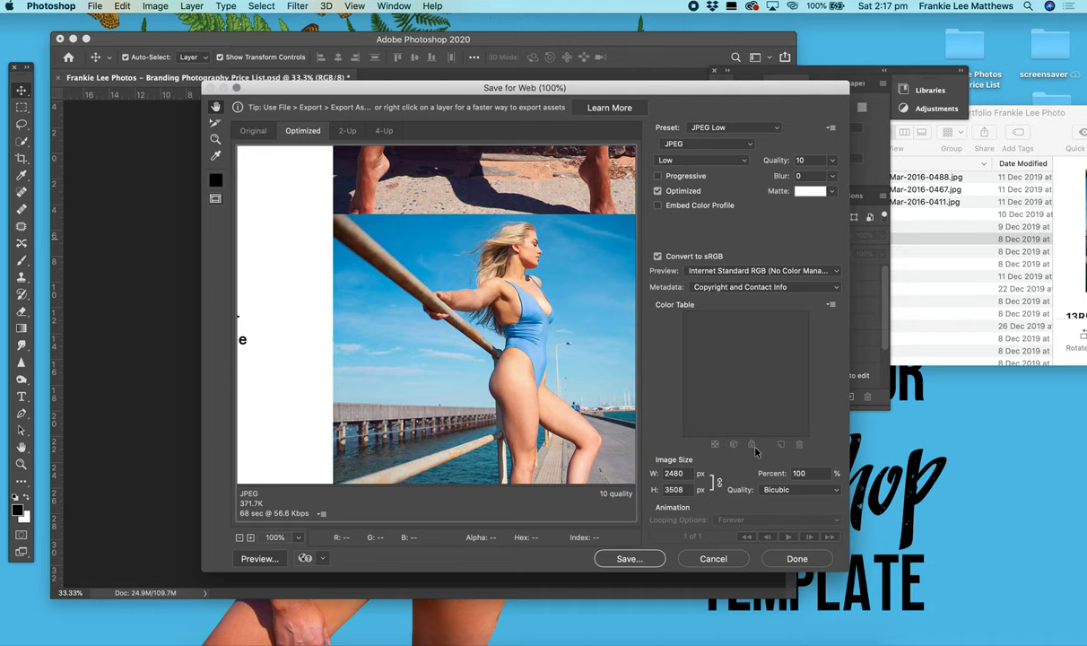
pyautogui.moveTo(641, 564)
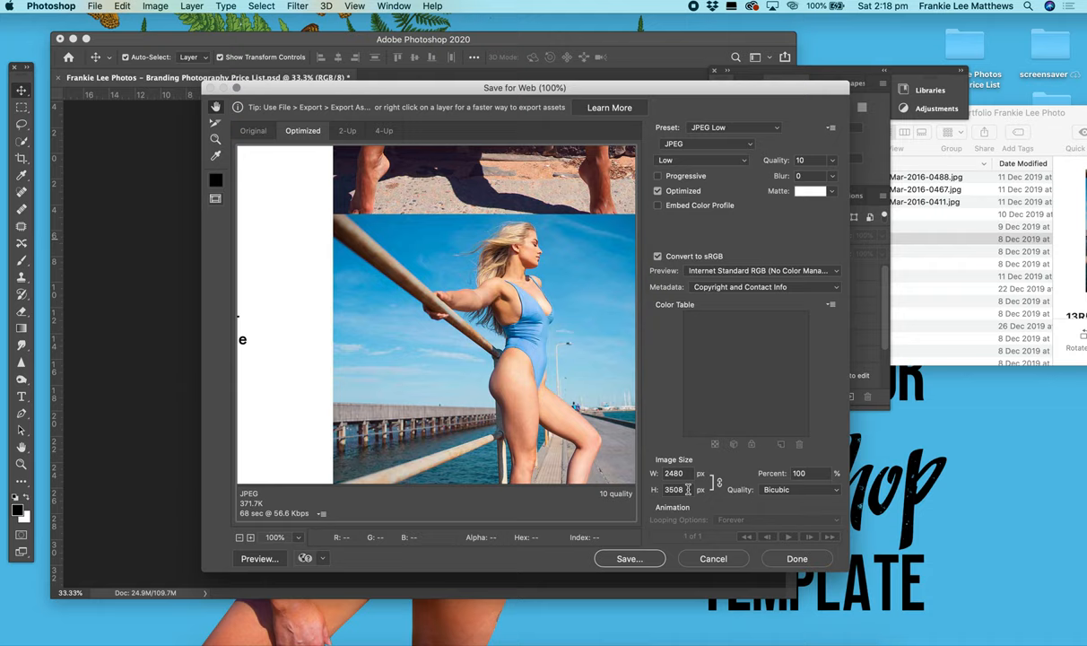
pyautogui.tripleClick(674, 489)
pyautogui.write('2000')
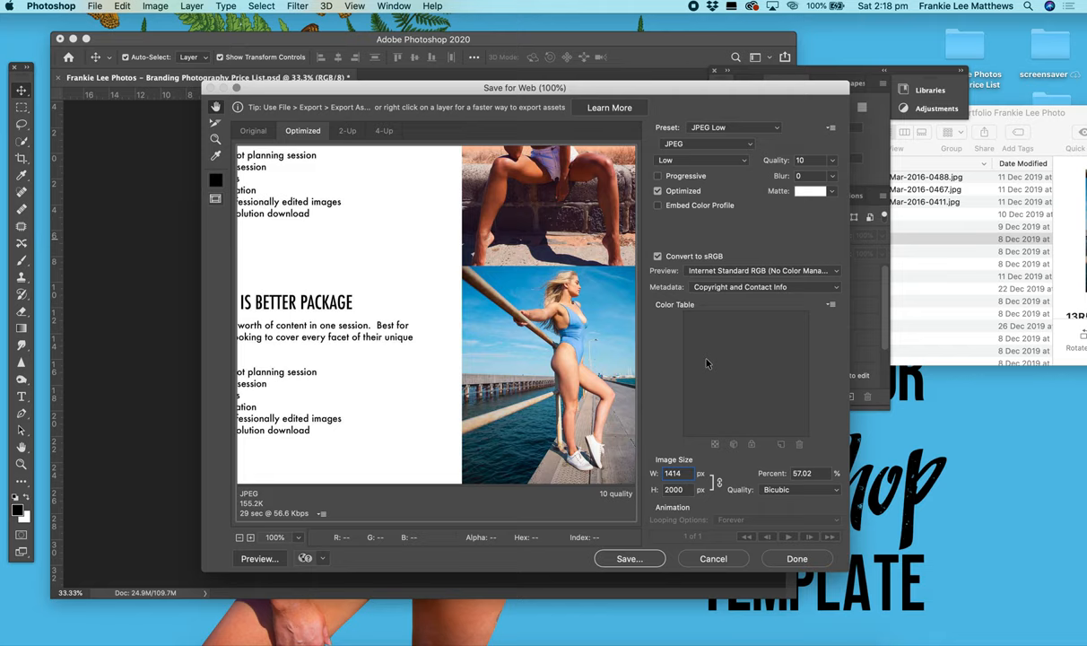
pyautogui.click(733, 126)
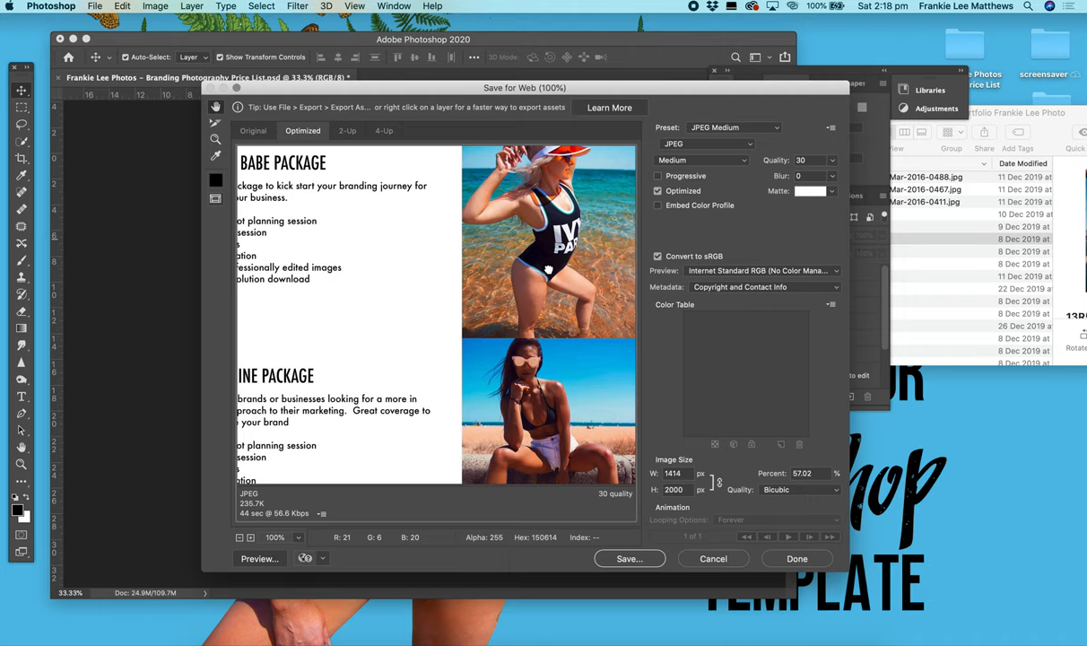
pyautogui.scroll(-3)
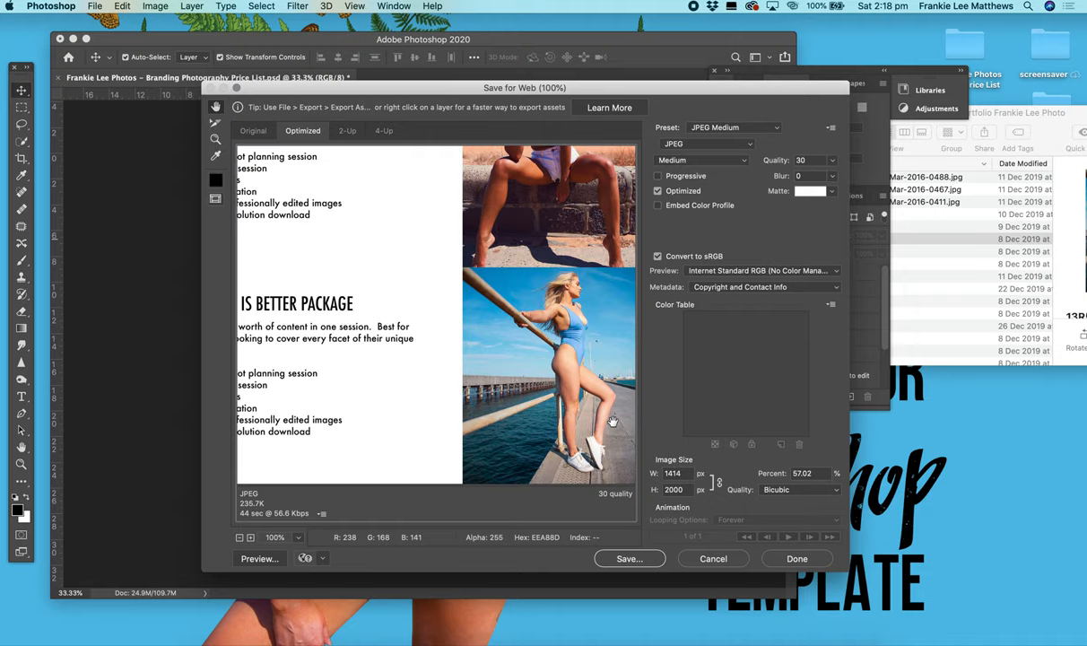
pyautogui.click(628, 558)
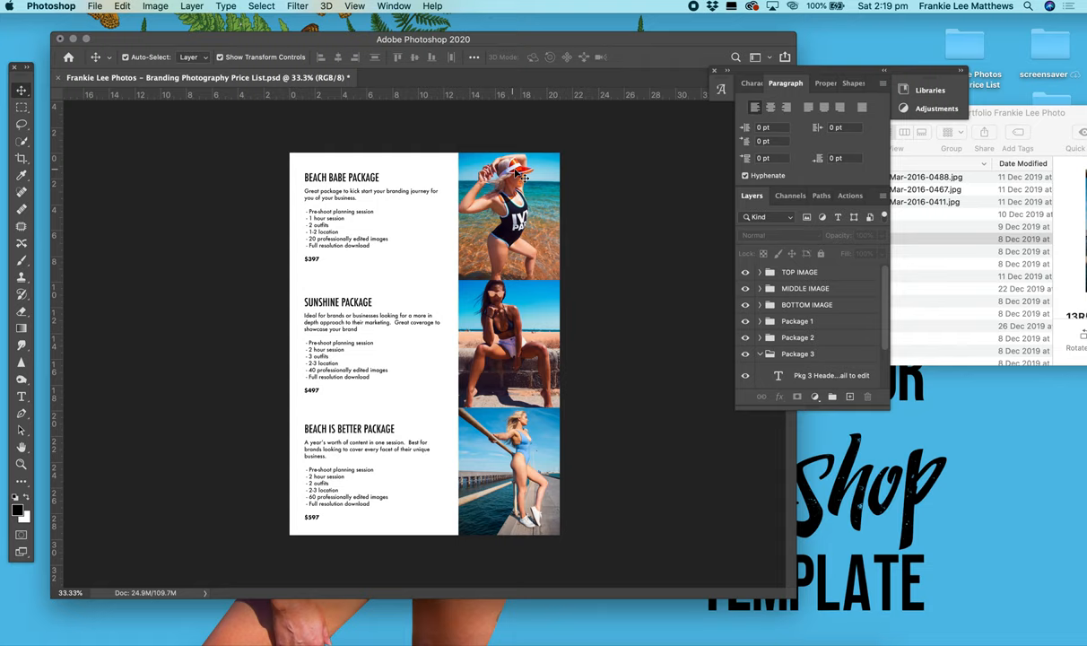
# - Open the desktop price list folder in Finder, then close the Photoshop document
pyautogui.click(964, 49)
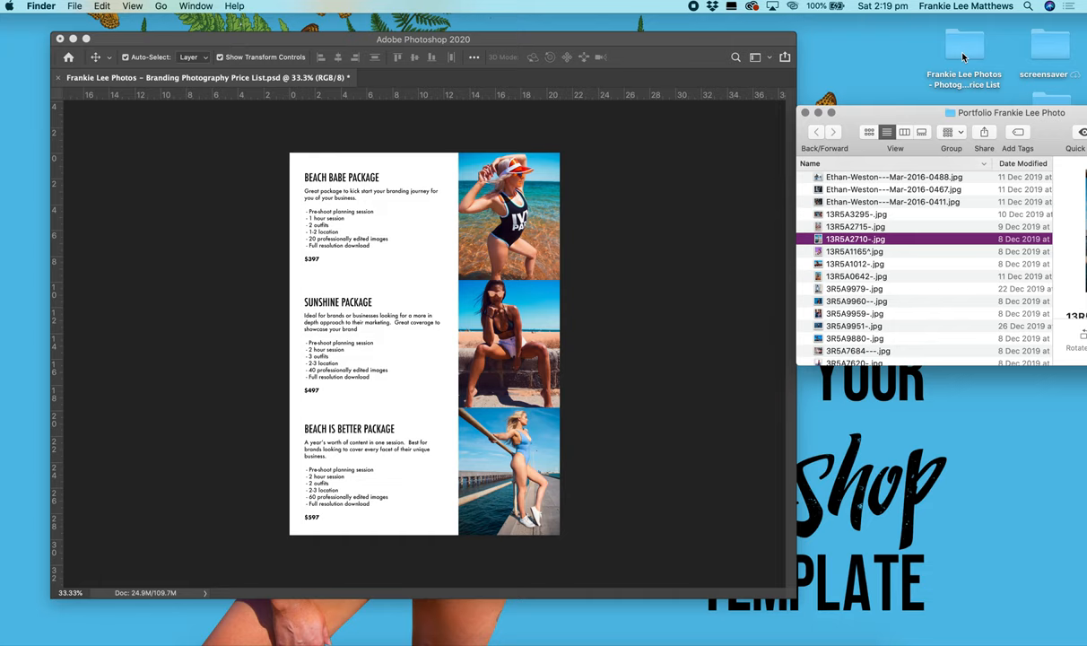
pyautogui.doubleClick(963, 45)
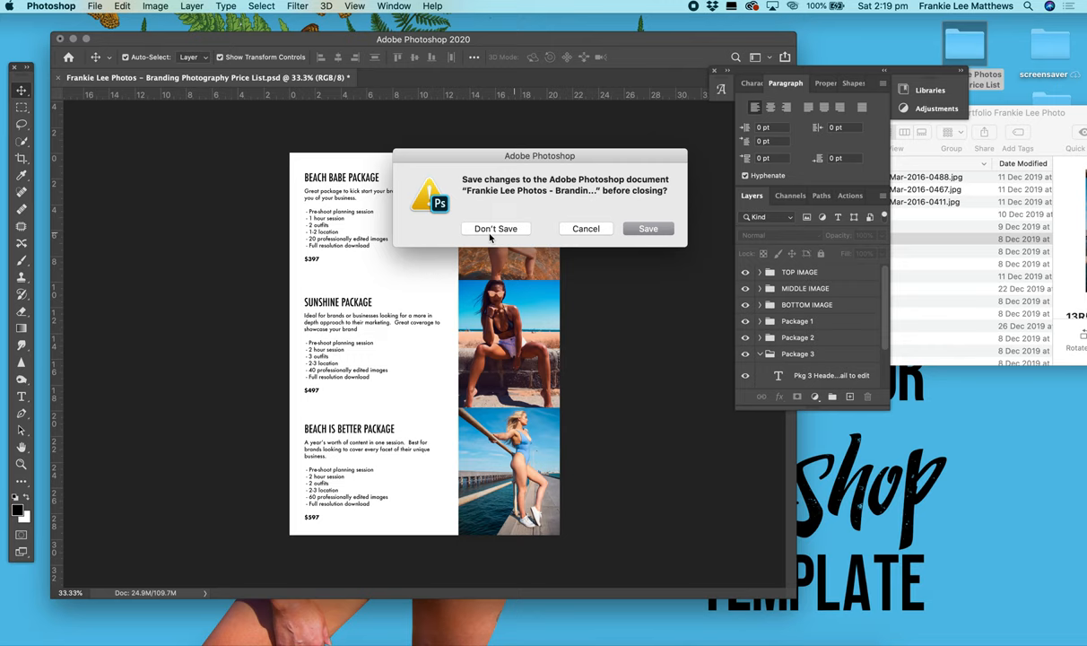
pyautogui.click(495, 228)
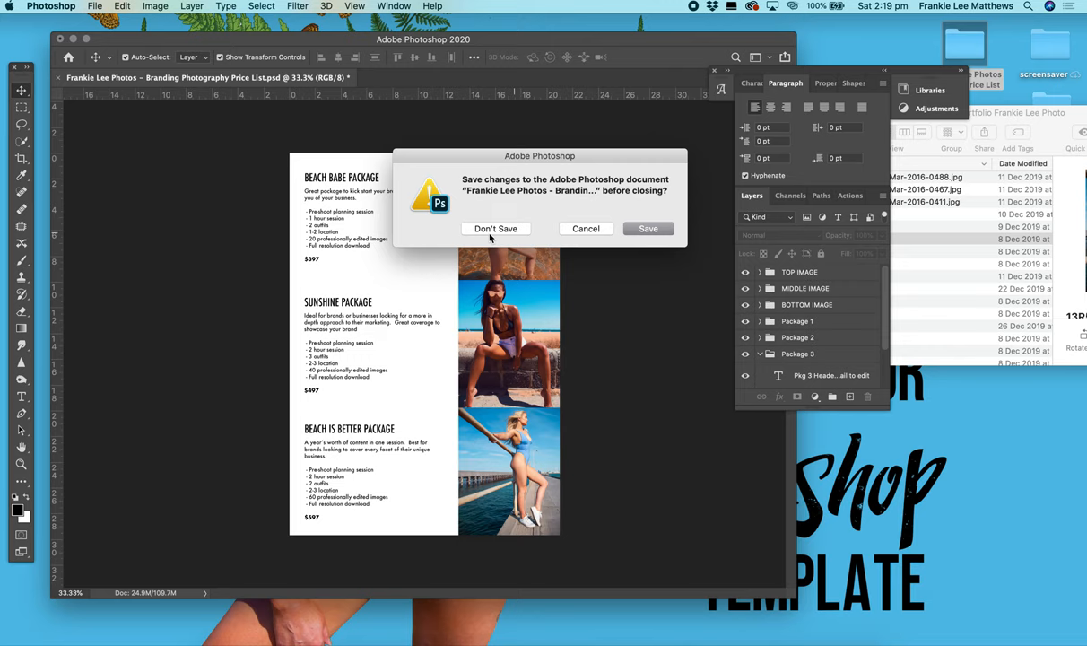